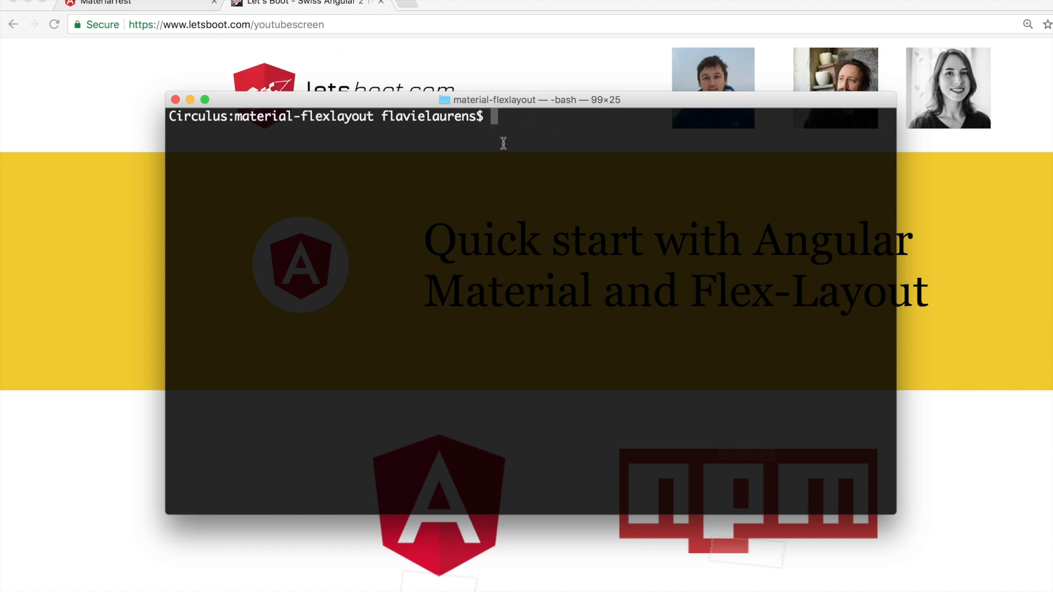
# Create the Angular project material-flex-project, enter its folder and run ng serve.
pyautogui.write('ng new material-flex-project')
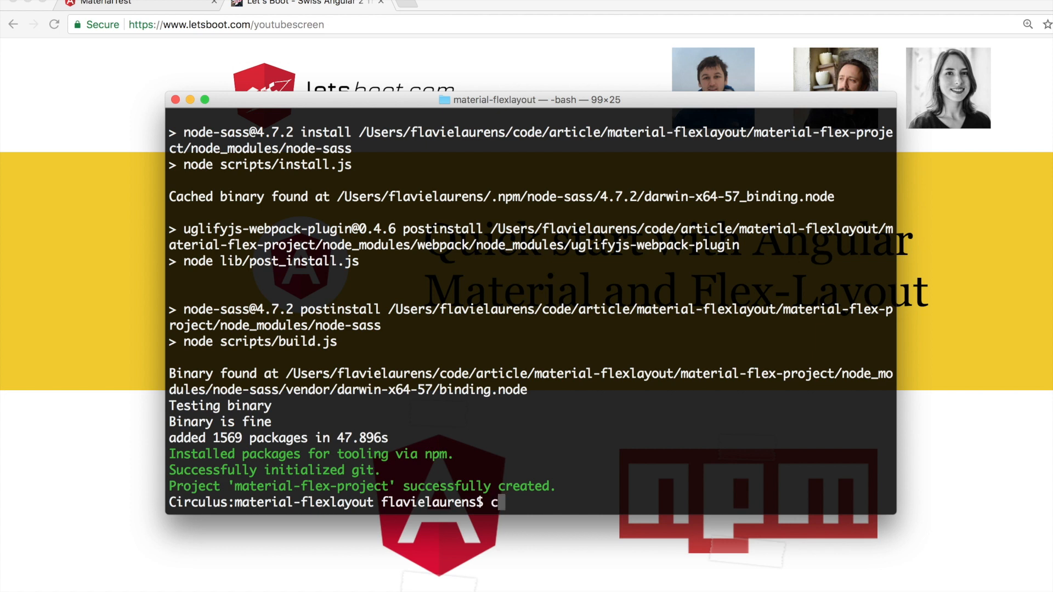
pyautogui.write('d material-flex-project/')
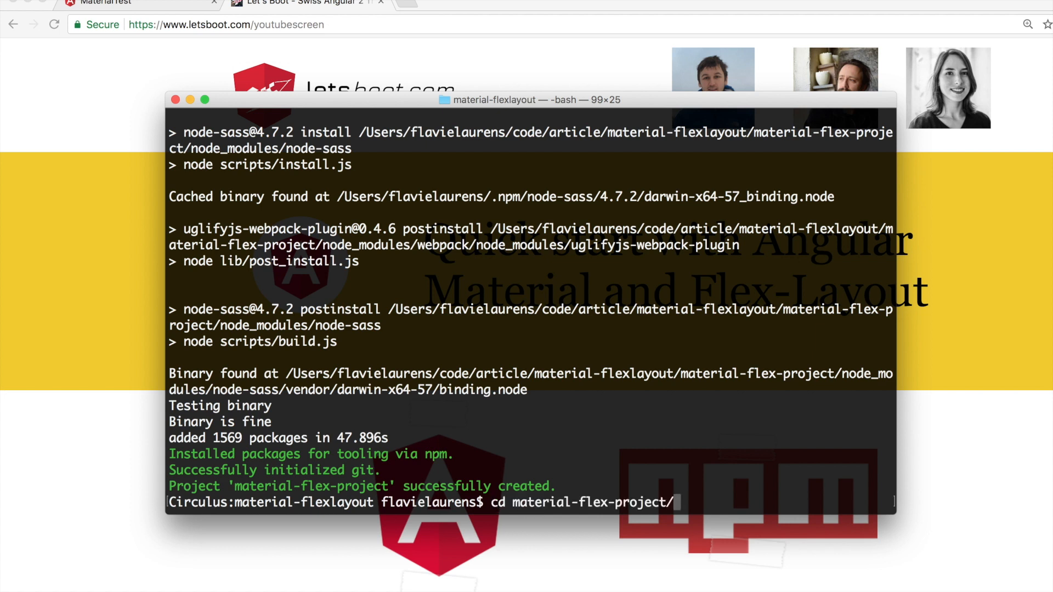
pyautogui.write('ng ser')
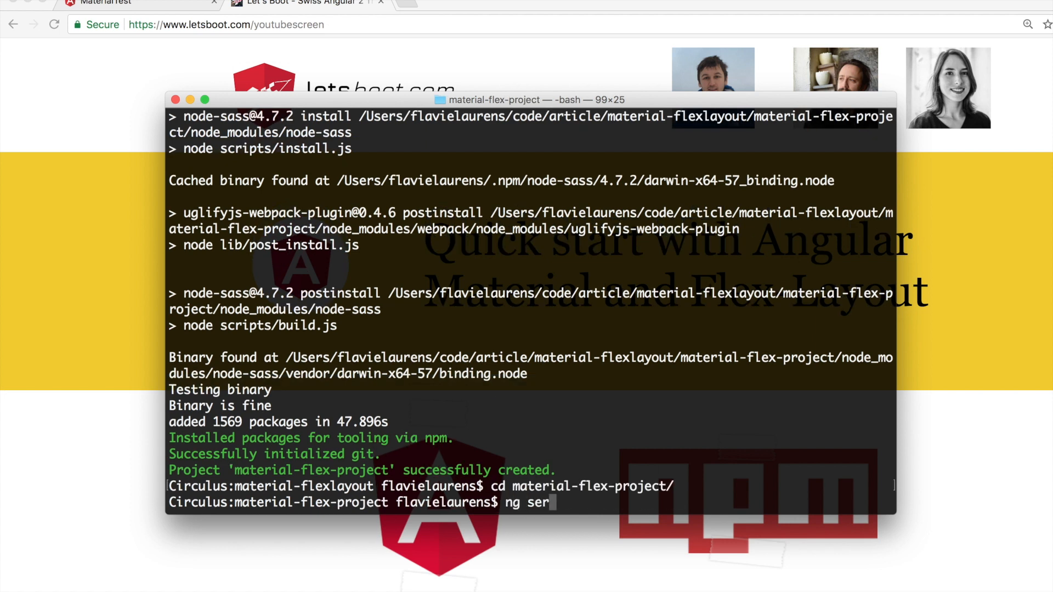
pyautogui.press('Return')
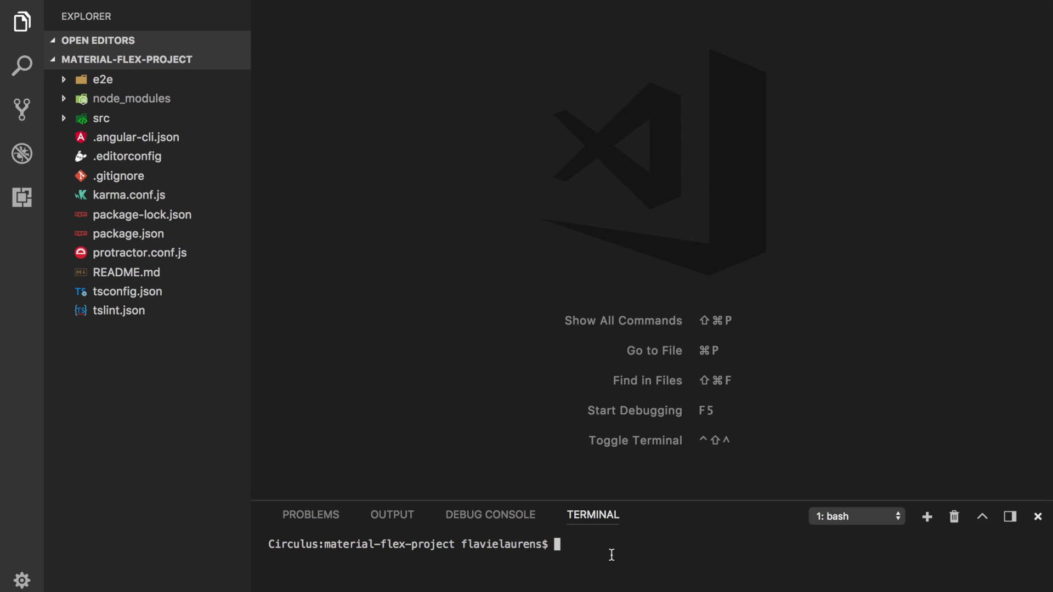
pyautogui.write('npm install --save @angular/material @angular/cdk @angular/animations')
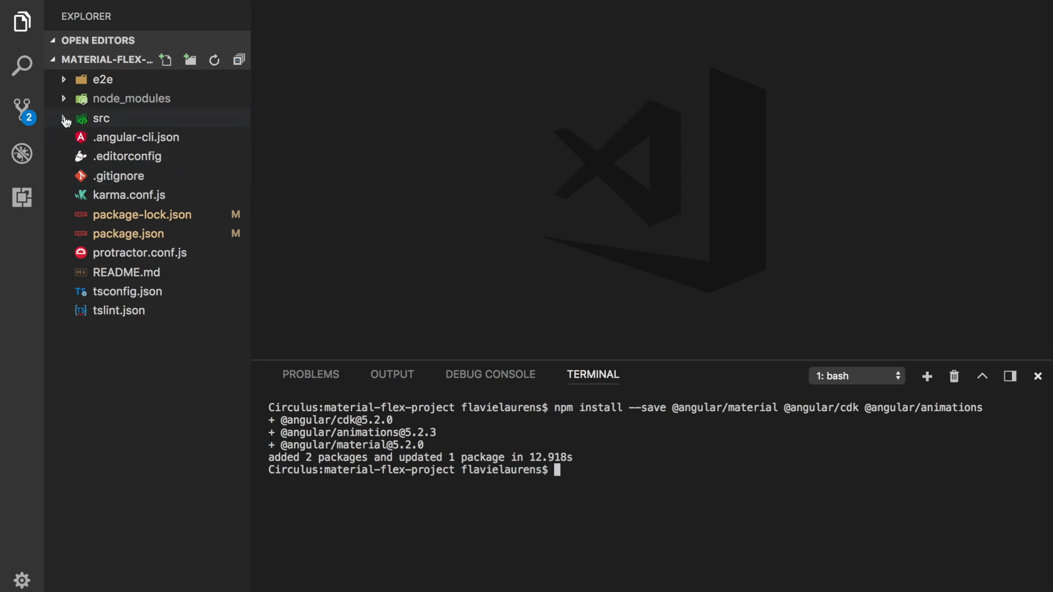
pyautogui.click(101, 119)
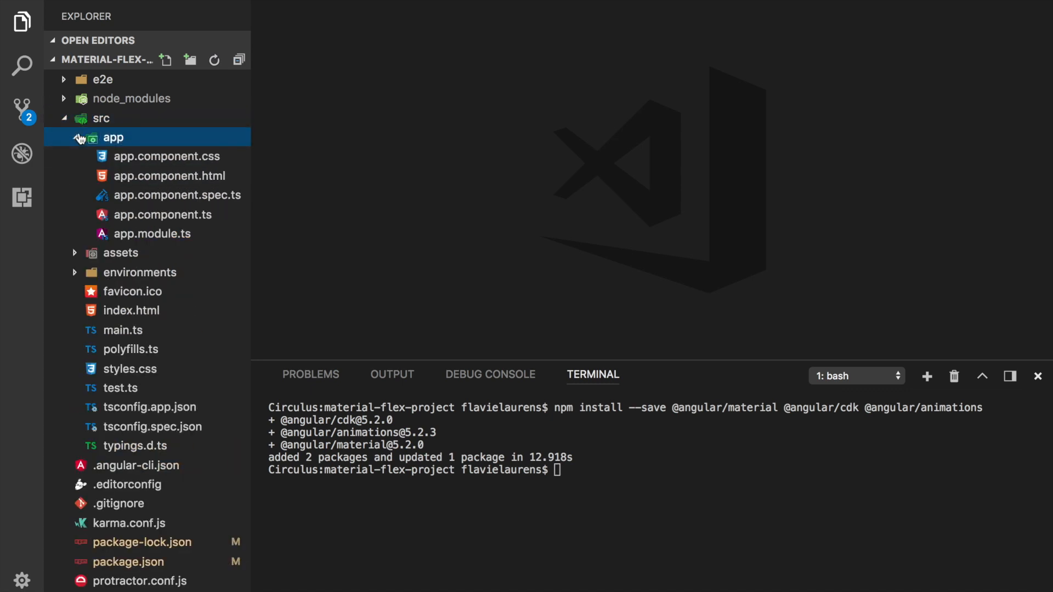
pyautogui.moveTo(152, 233)
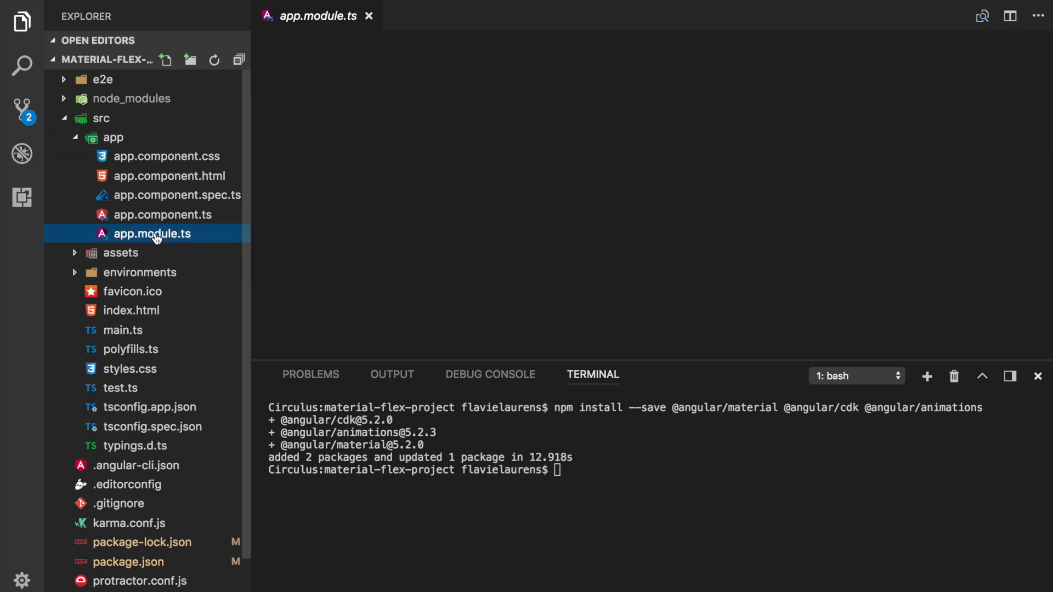
pyautogui.click(153, 233)
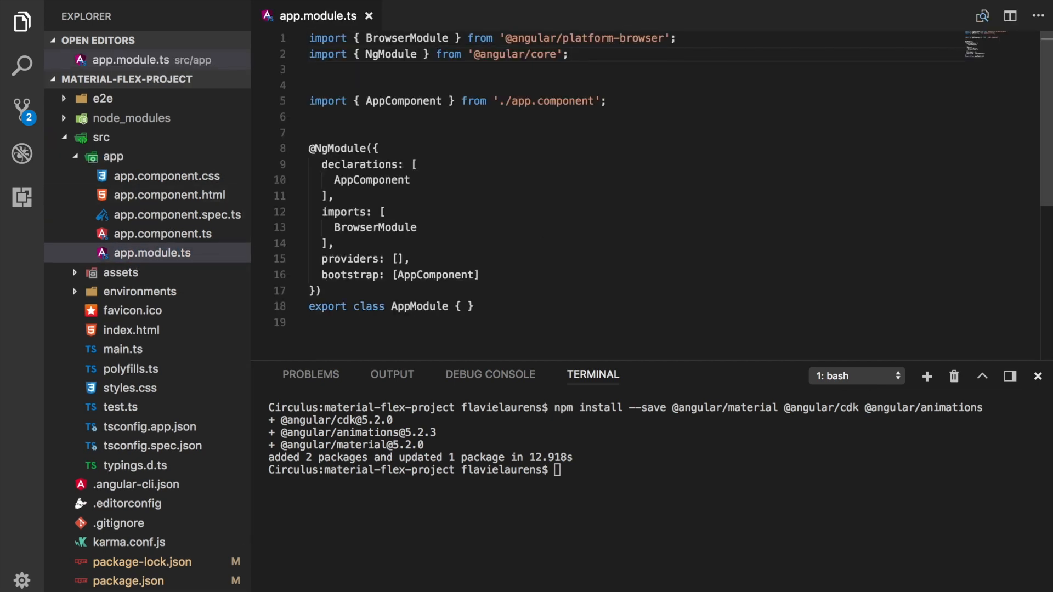
pyautogui.write("import { BrowserAnimationsModule } from '@angular/platform-browser/animations';")
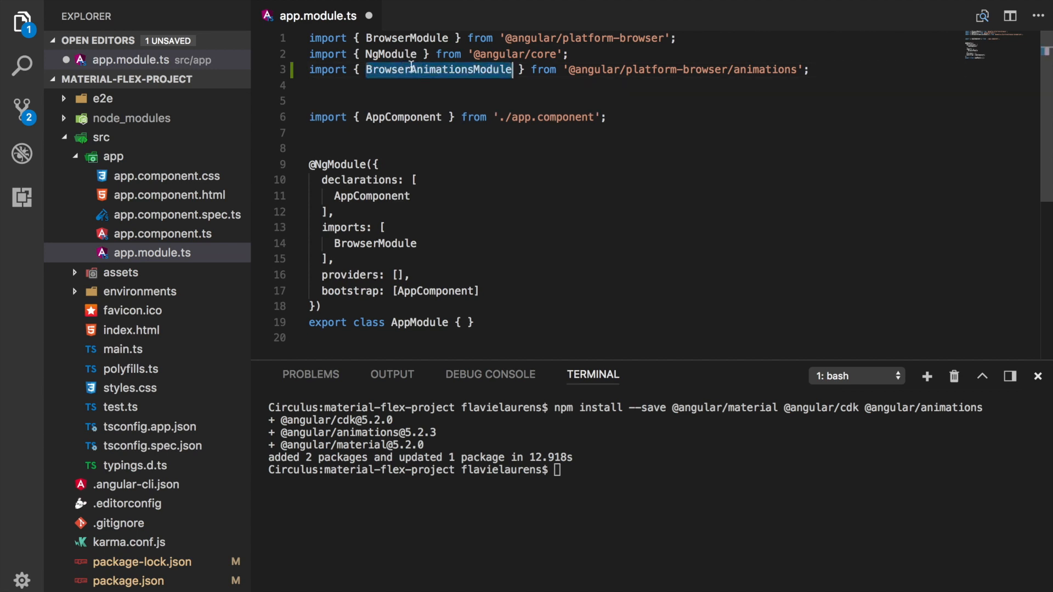
pyautogui.click(416, 243)
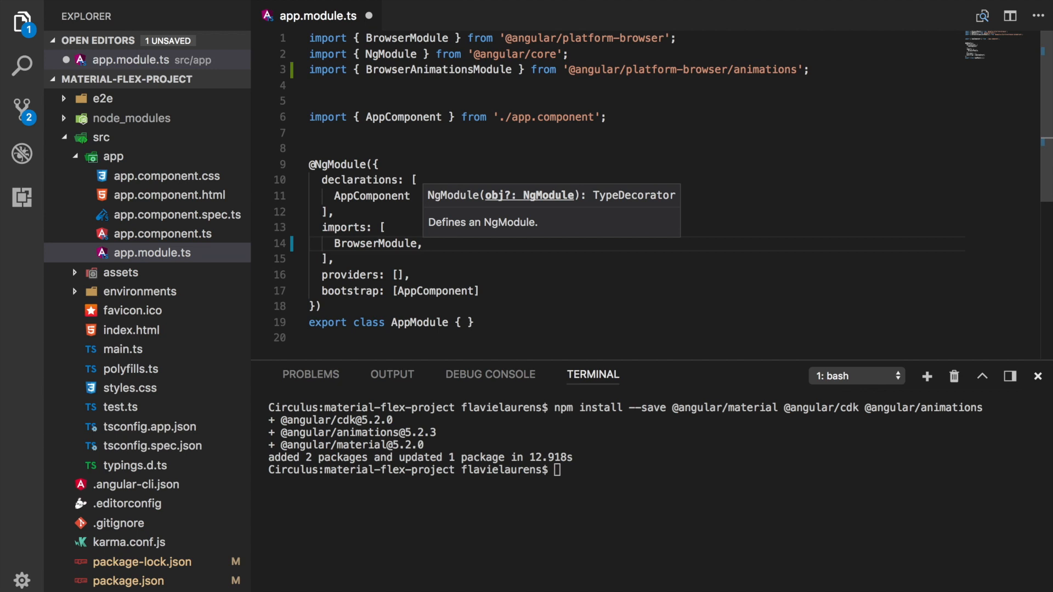
pyautogui.write('BrowserAnimationsModule')
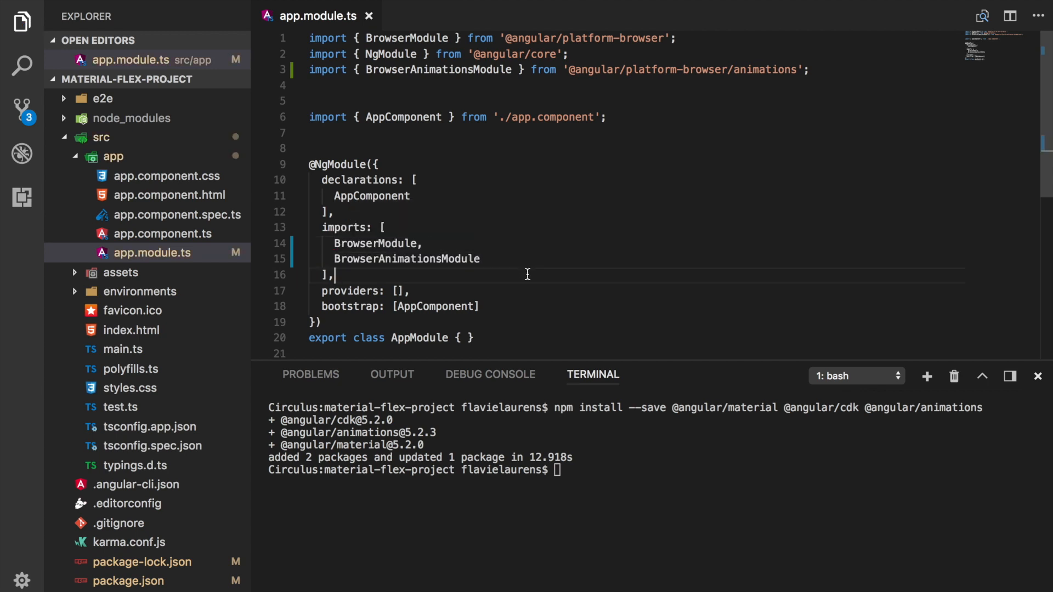
pyautogui.moveTo(452, 296)
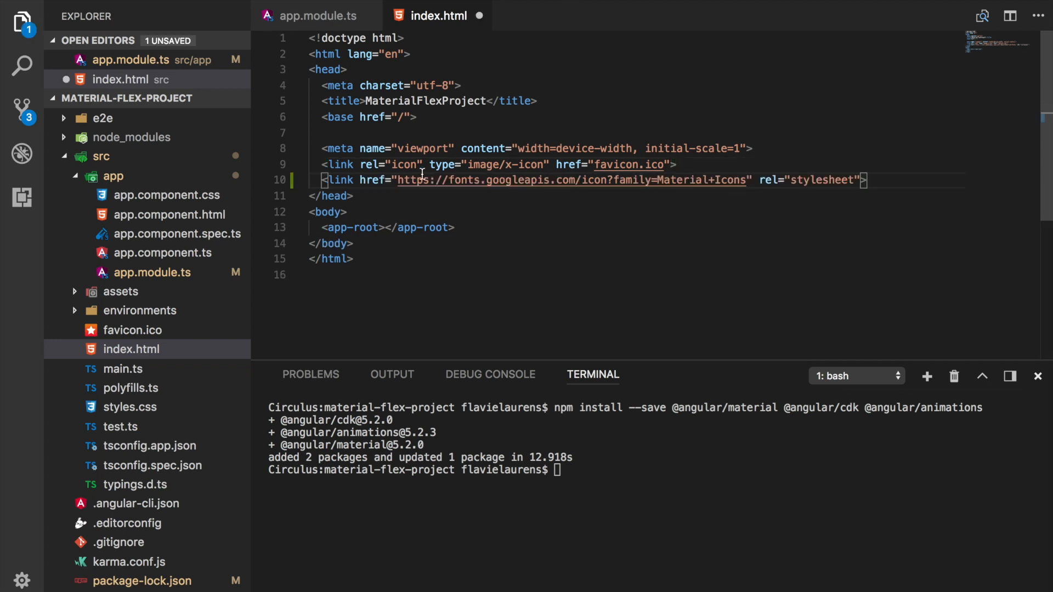
pyautogui.moveTo(539, 180)
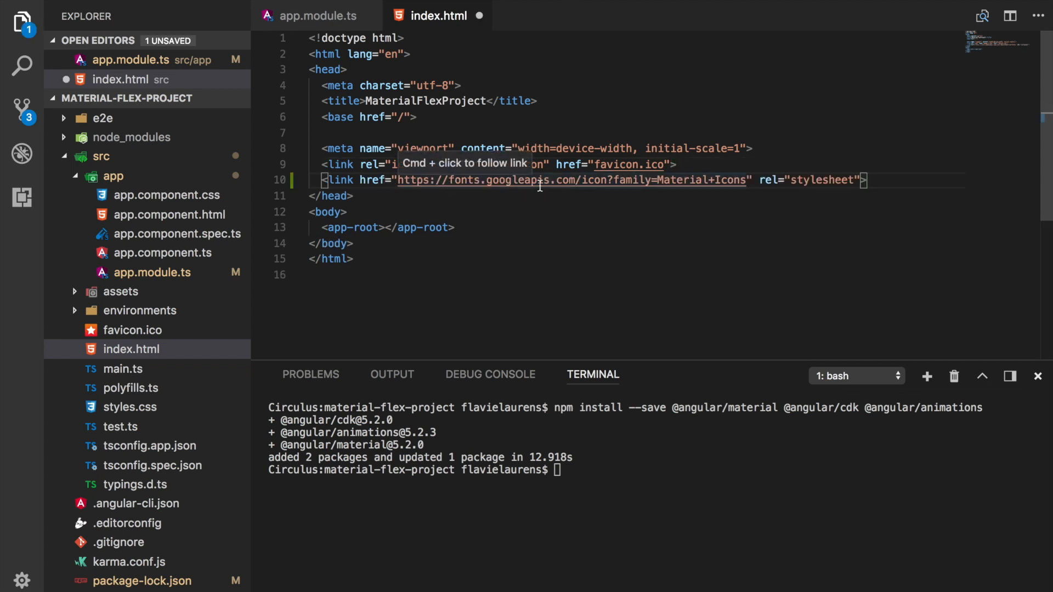
pyautogui.moveTo(811, 201)
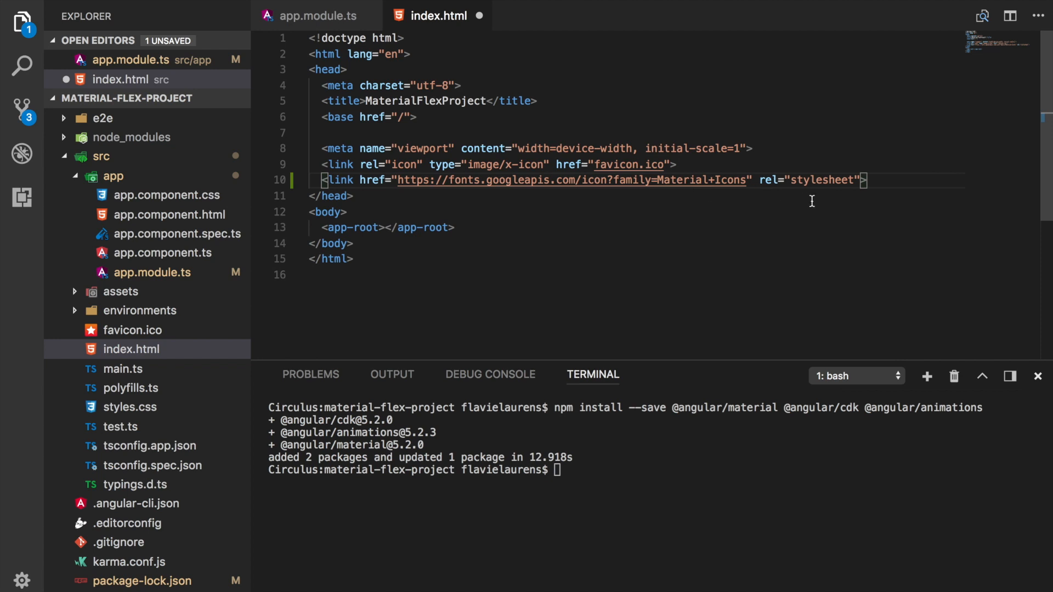
pyautogui.moveTo(886, 191)
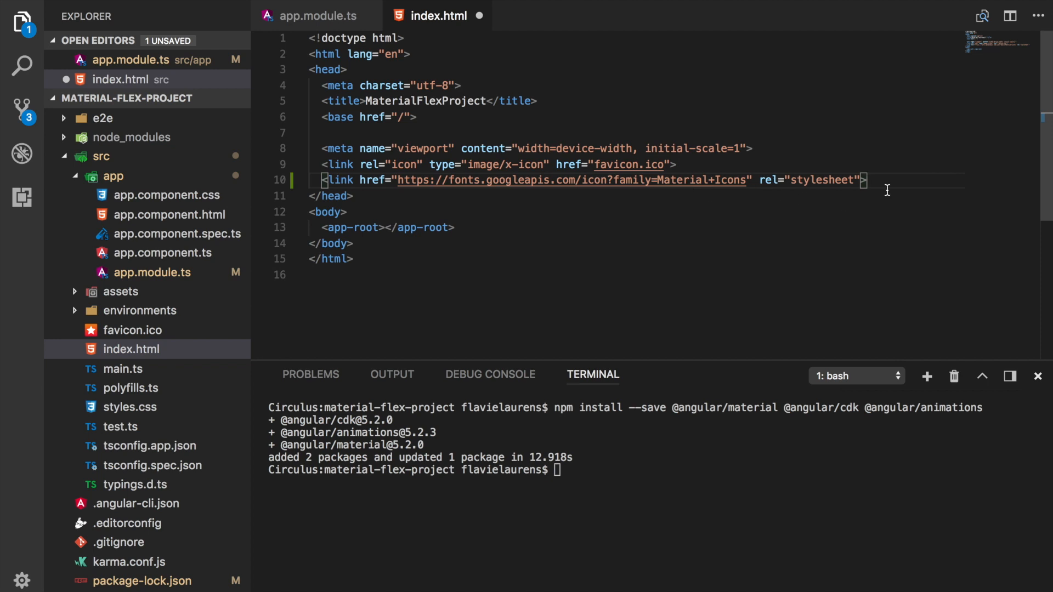
pyautogui.moveTo(129, 407)
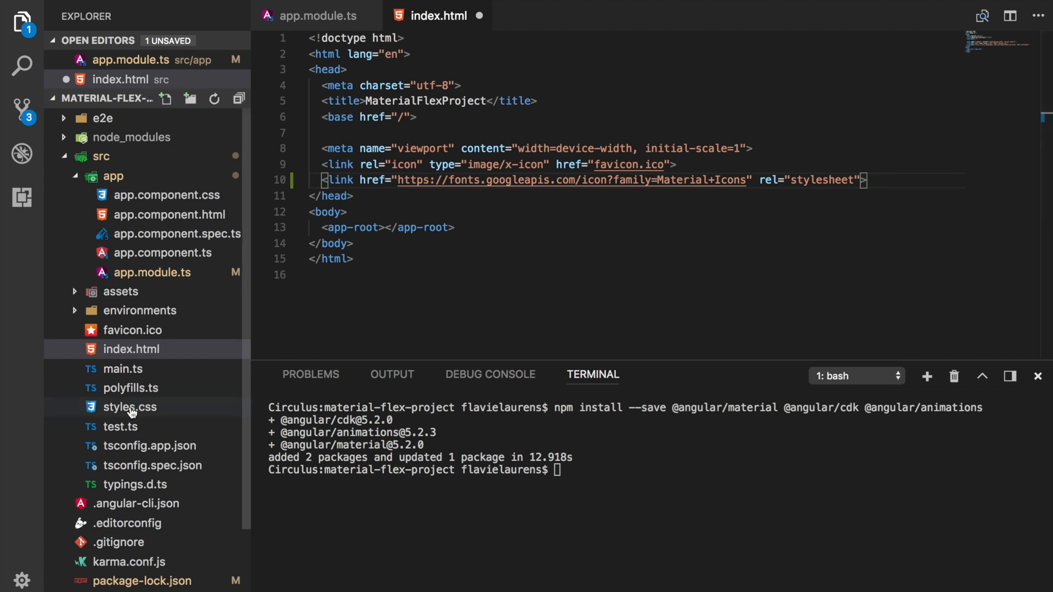
pyautogui.click(129, 407)
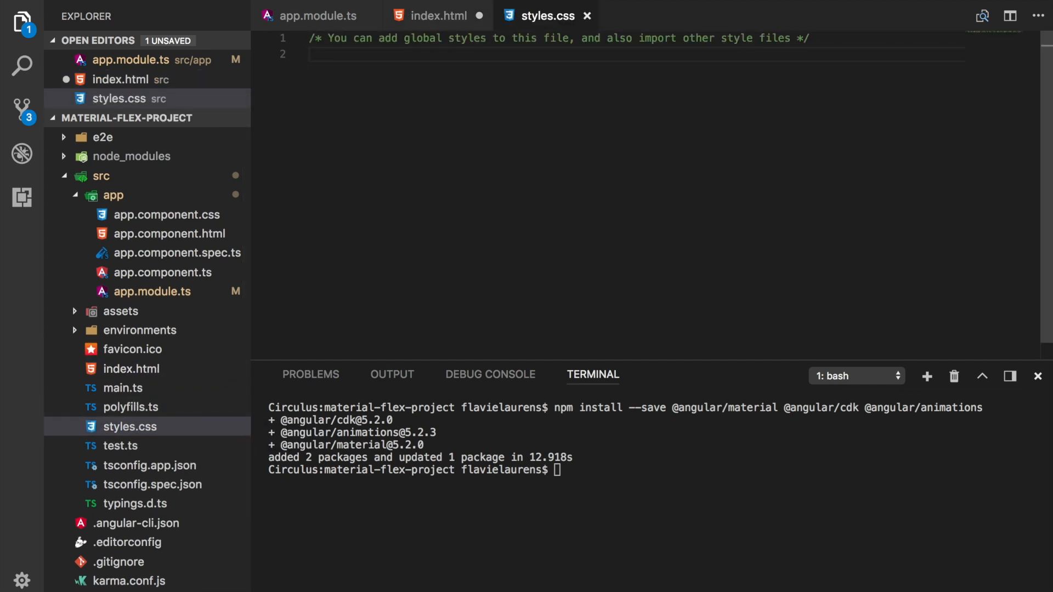
pyautogui.write('@import "~@angular/material/prebuilt-themes/indigo-pink.css";')
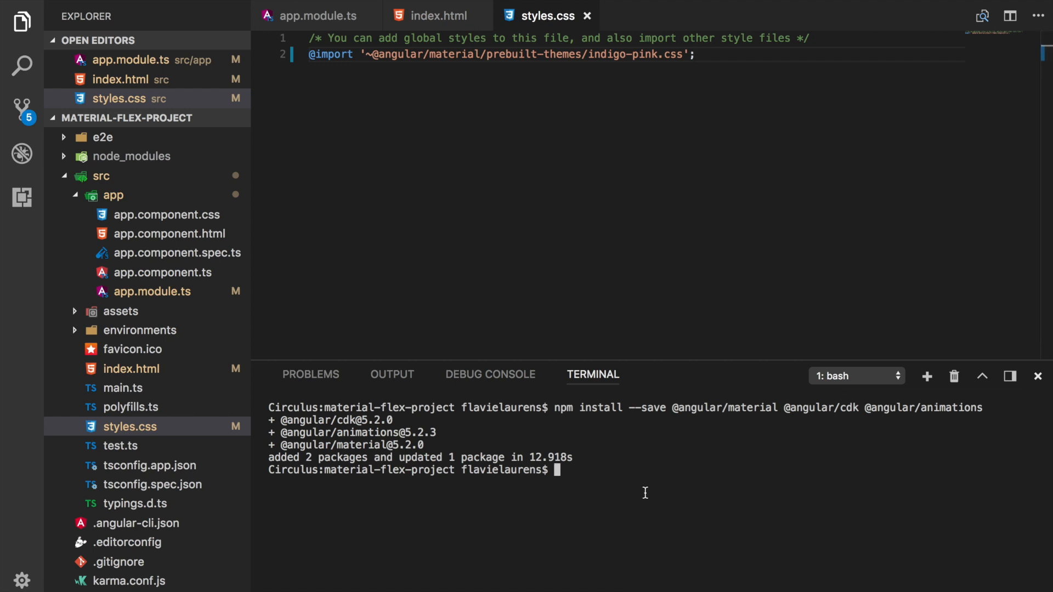
pyautogui.write('npm install @angular/flex-layout@latest --save')
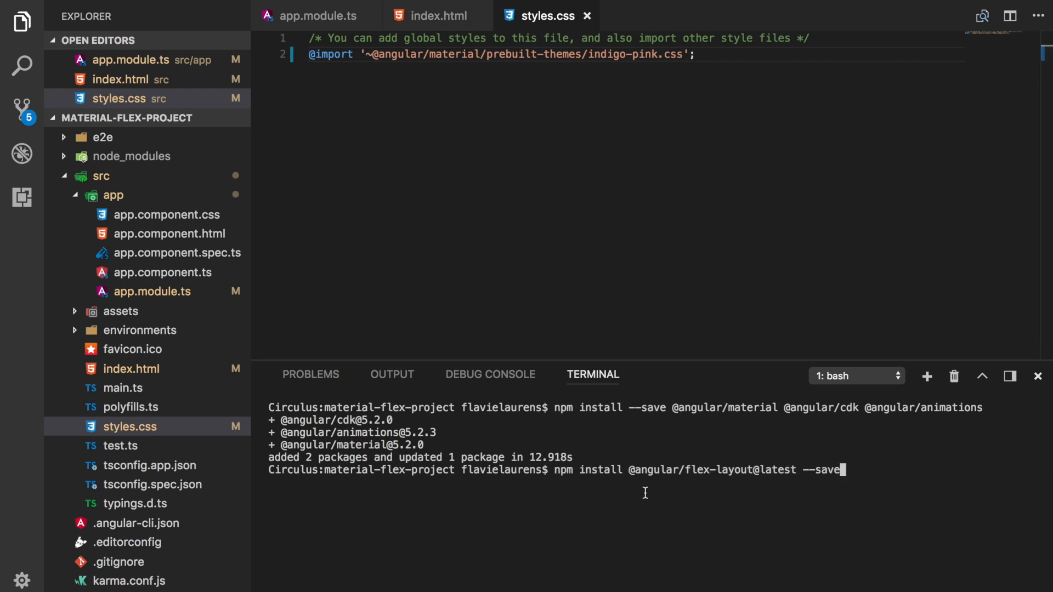
pyautogui.moveTo(847, 485)
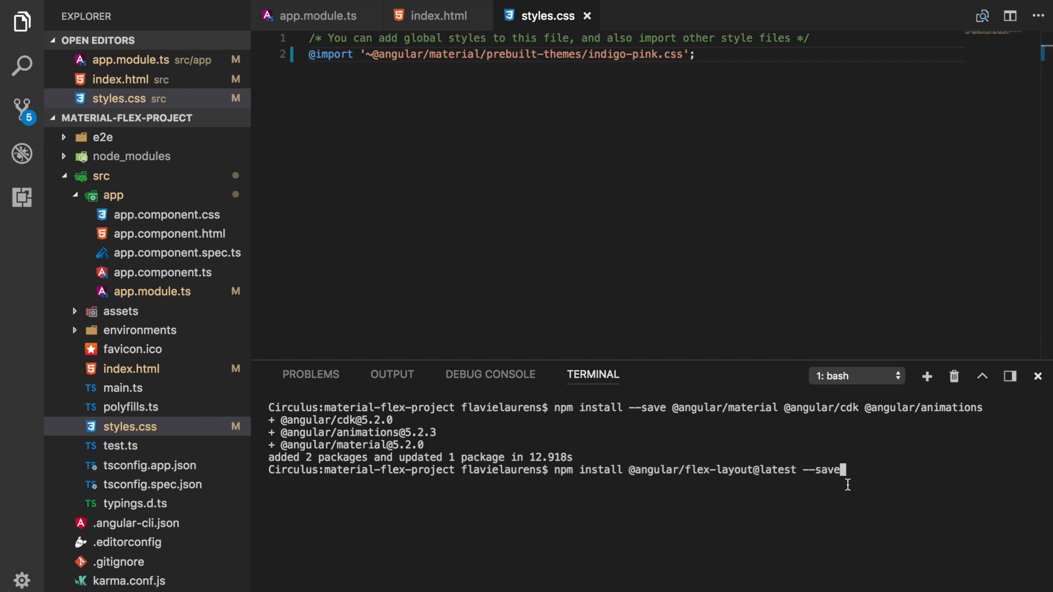
pyautogui.moveTo(859, 478)
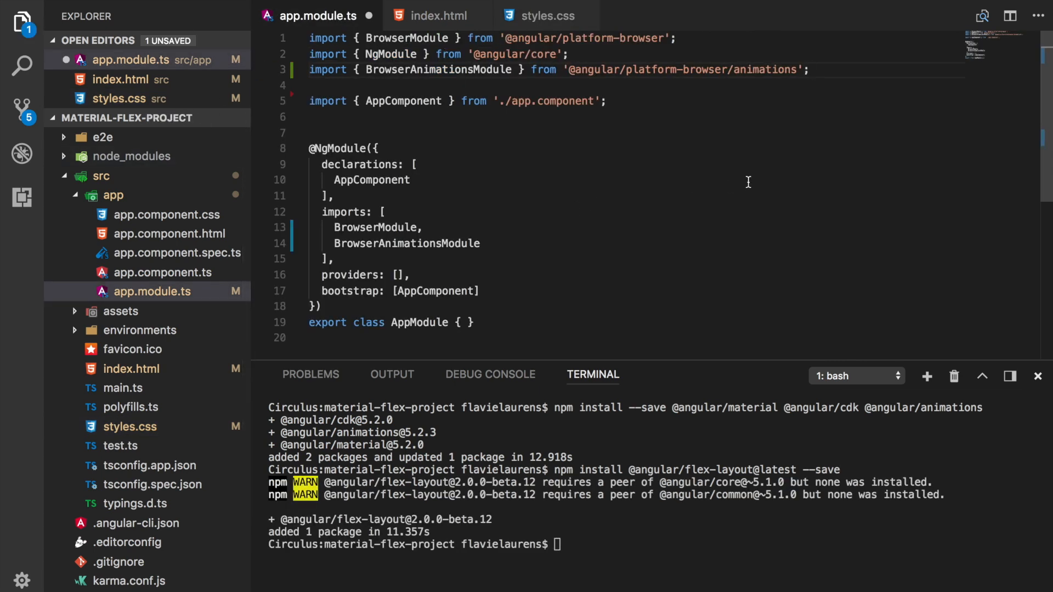
pyautogui.write("import { FlexLayoutModule } from '@angular/flex-layout';")
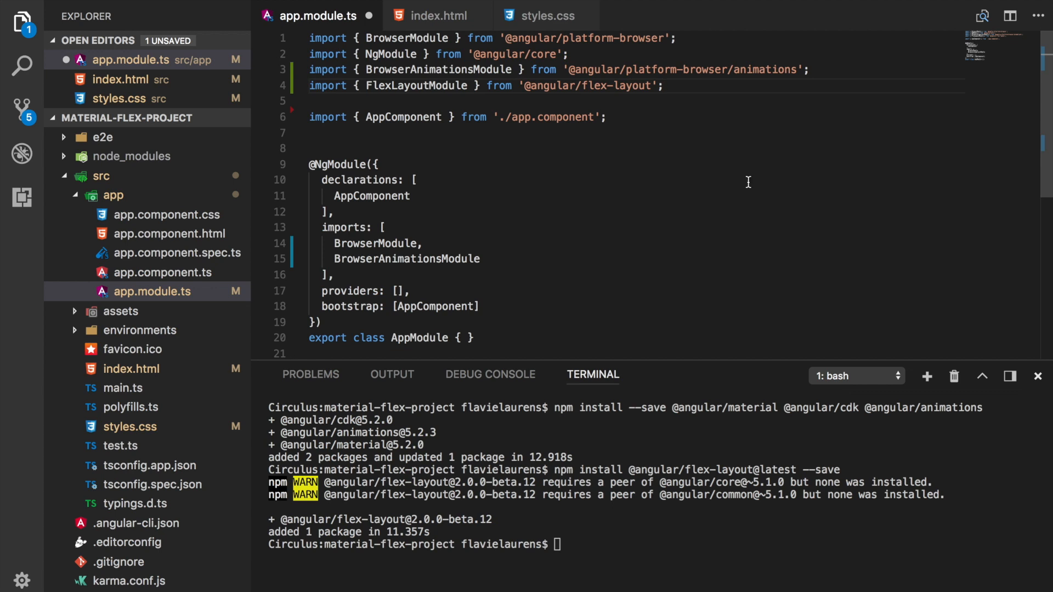
pyautogui.doubleClick(414, 86)
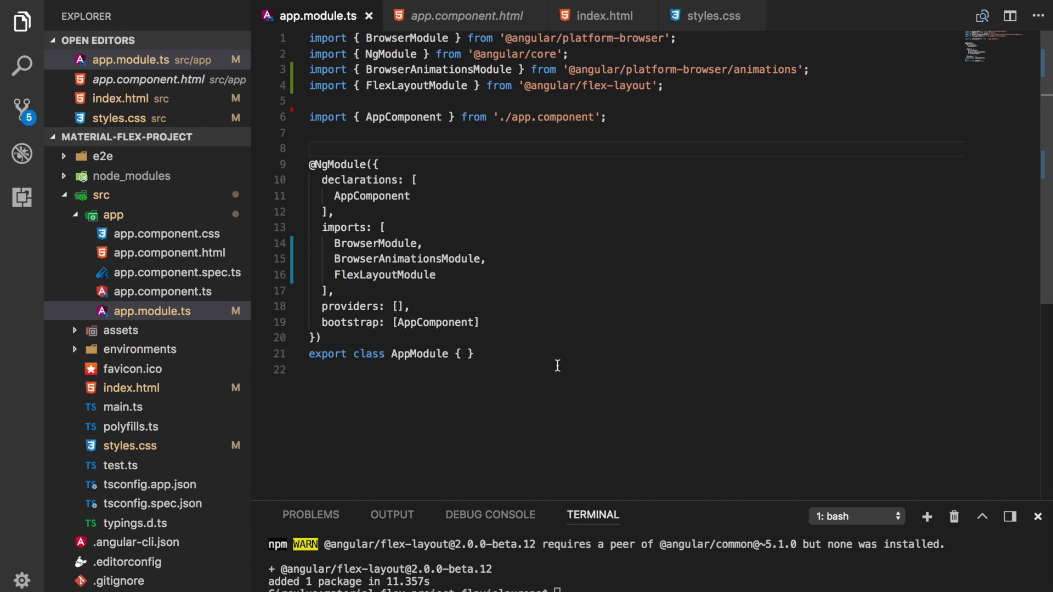
pyautogui.moveTo(512, 359)
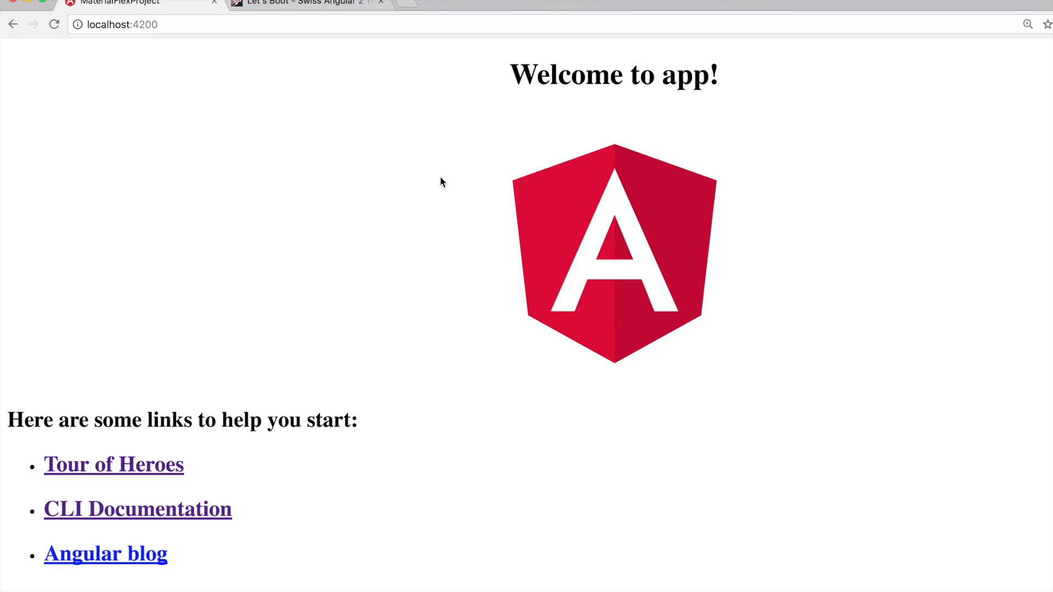
pyautogui.moveTo(528, 136)
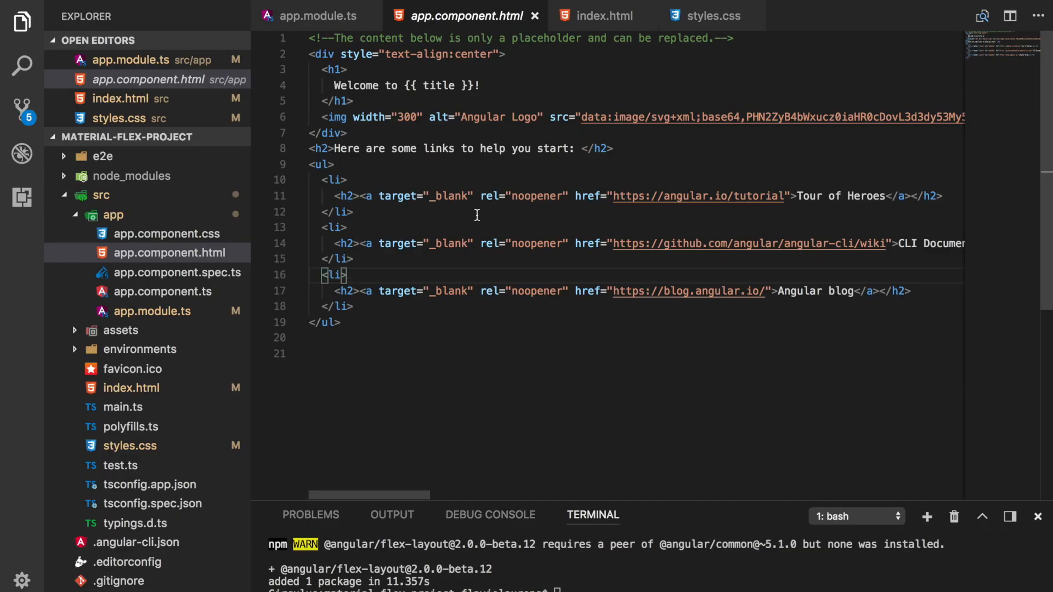
pyautogui.moveTo(470, 63)
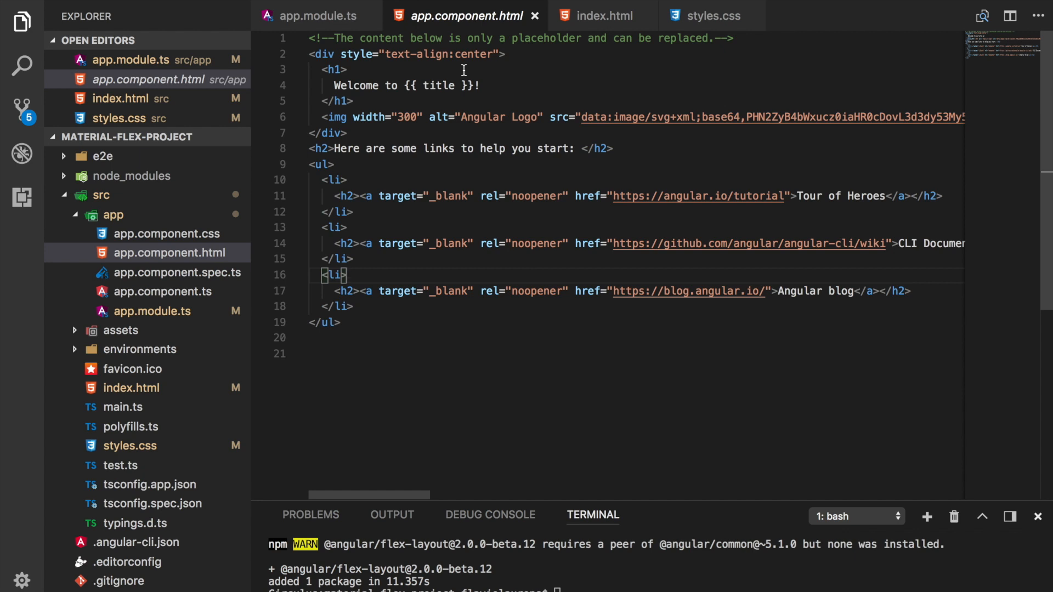
# Delete the placeholder logo, heading and link list, inserting a mat-toolbar with three link rows.
pyautogui.moveTo(311, 149); pyautogui.dragTo(362, 227)
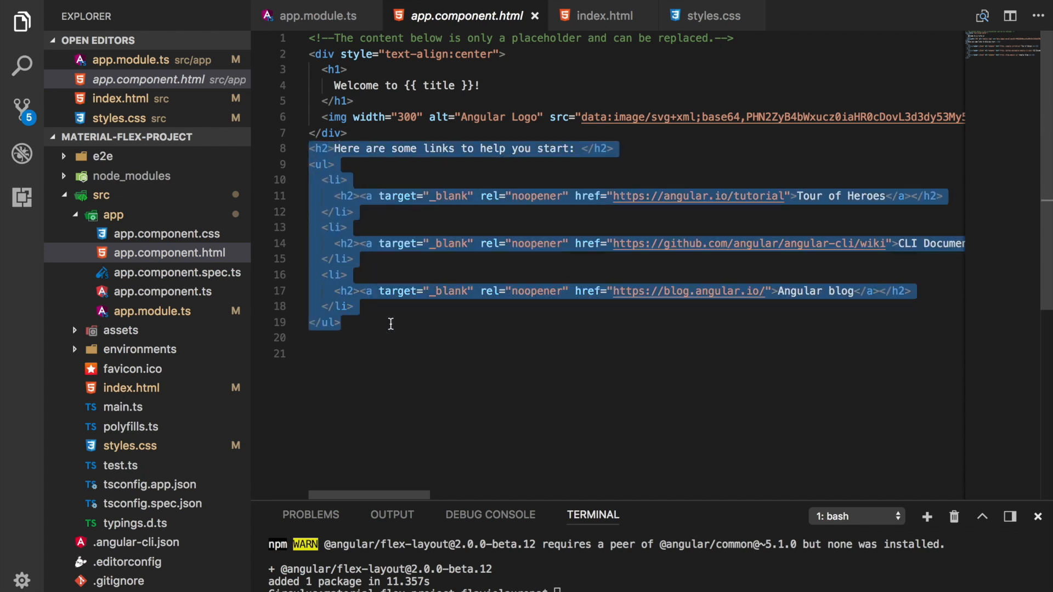
pyautogui.press('Delete')
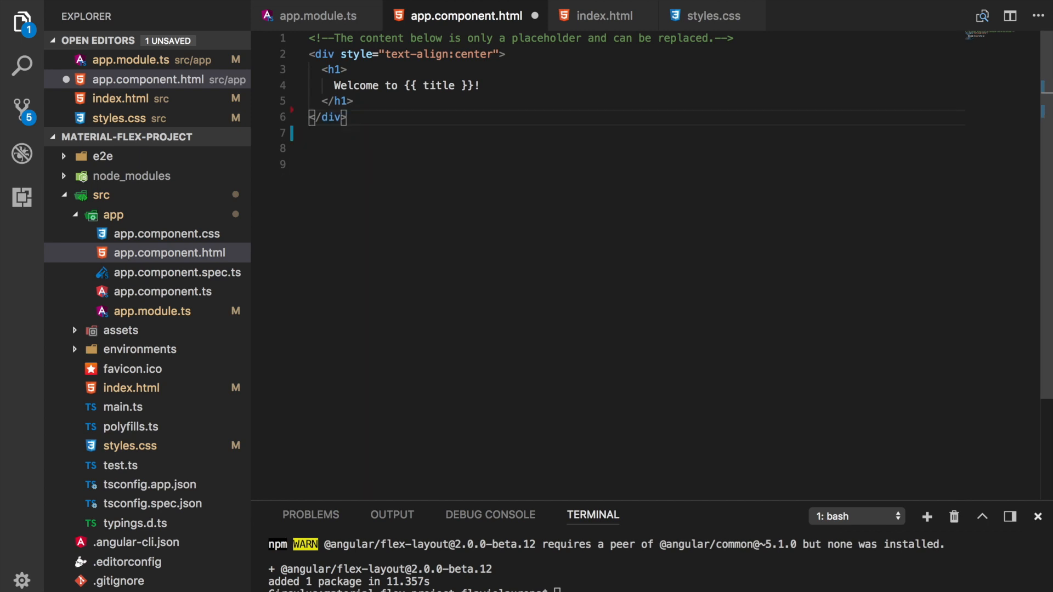
pyautogui.press('enter')
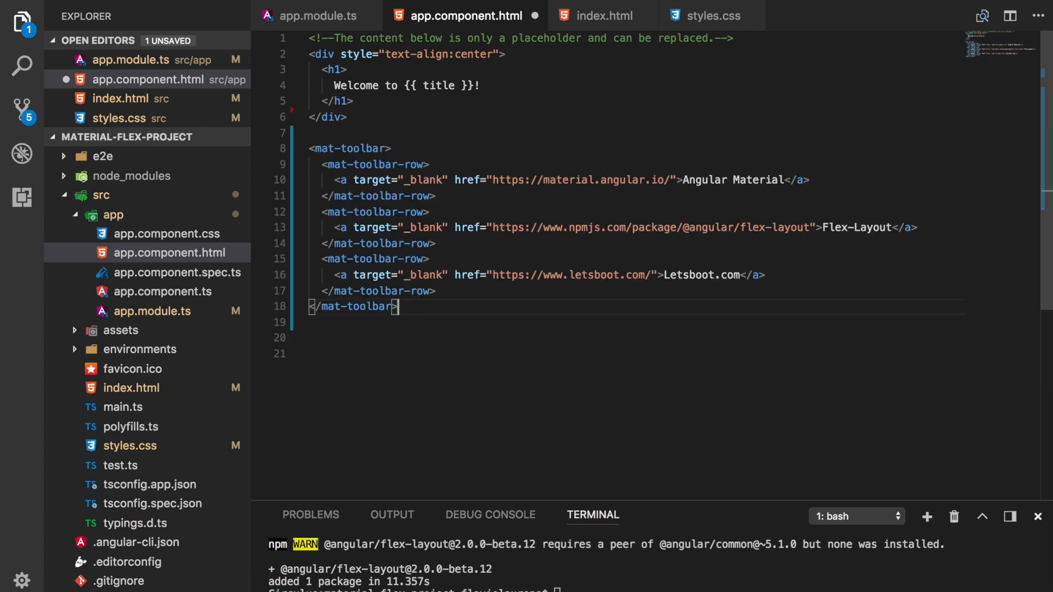
pyautogui.click(312, 15)
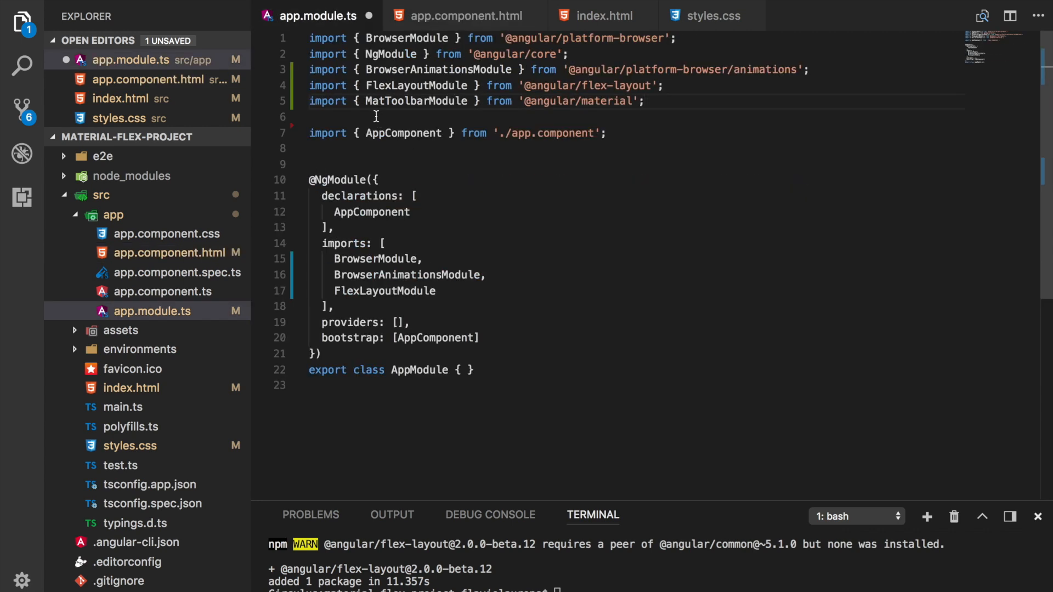
pyautogui.moveTo(446, 101)
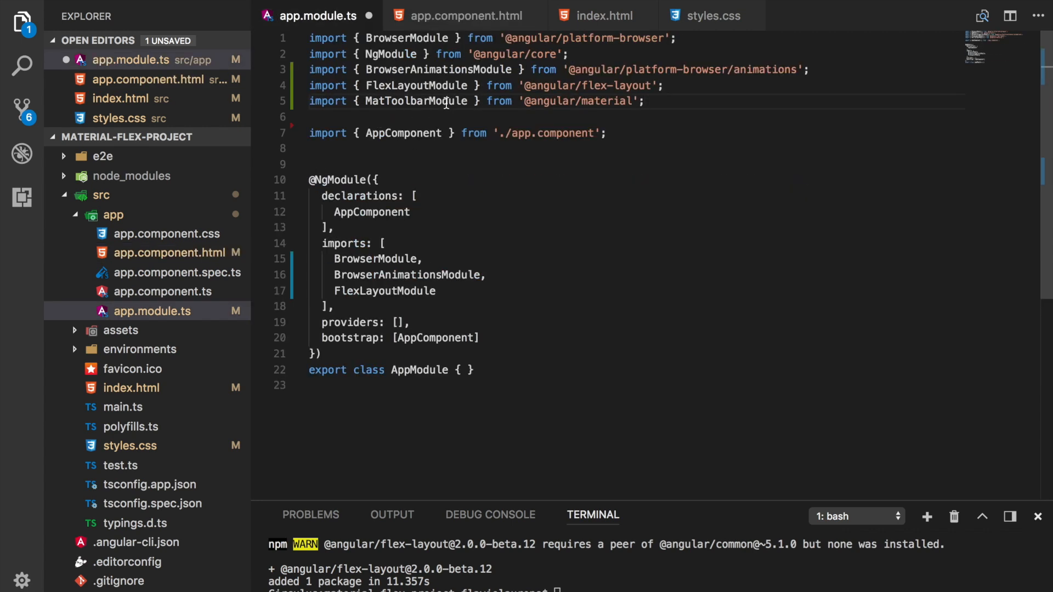
pyautogui.click(436, 291)
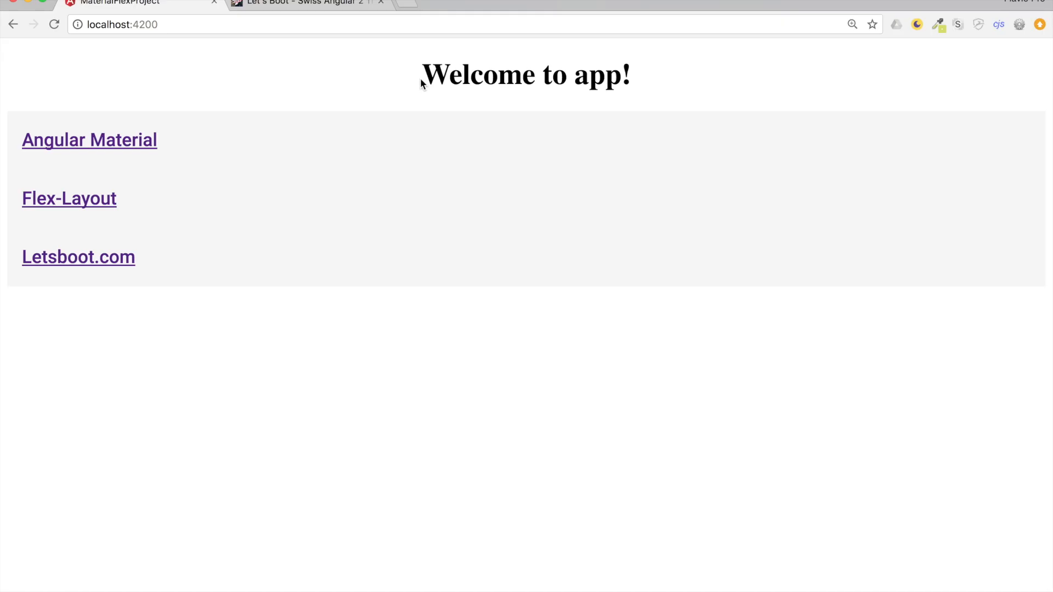
pyautogui.moveTo(90, 141)
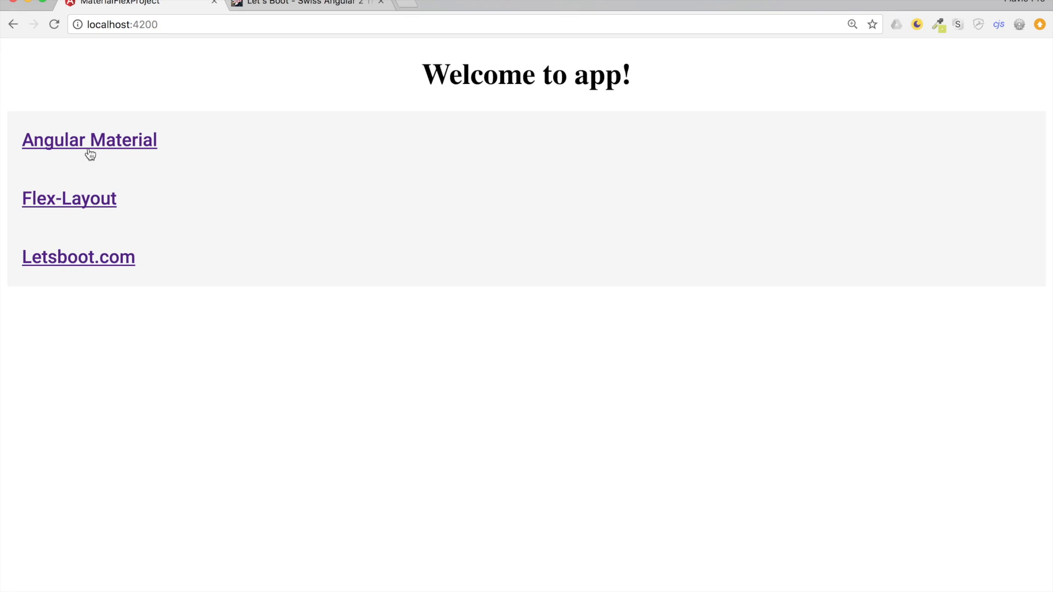
pyautogui.moveTo(92, 196)
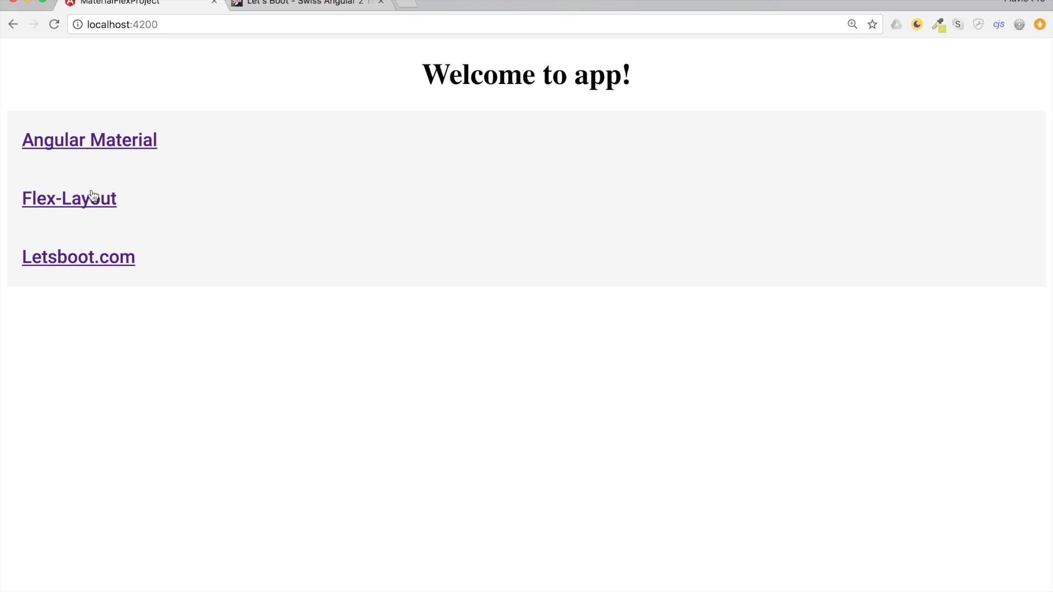
pyautogui.moveTo(128, 267)
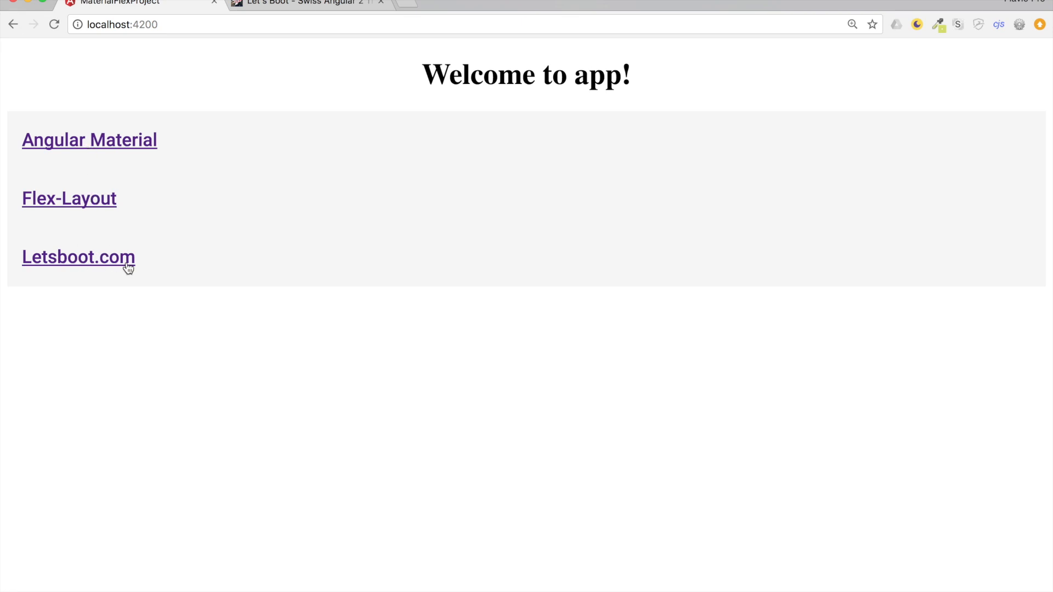
pyautogui.moveTo(179, 266)
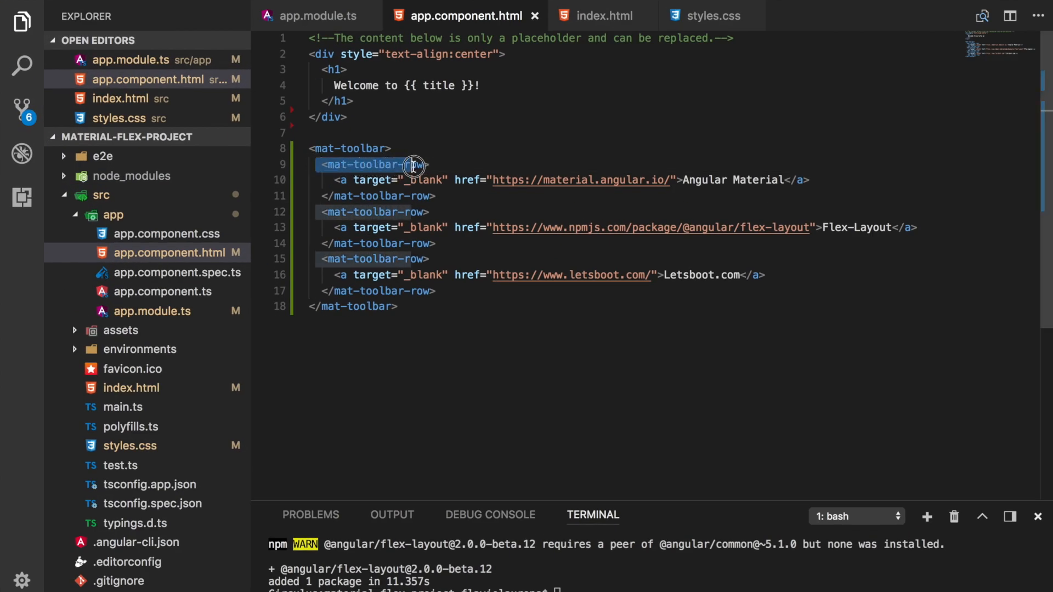
# Inspect the mat-toolbar-row elements wrapping the three links in app.component.html.
pyautogui.click(440, 165)
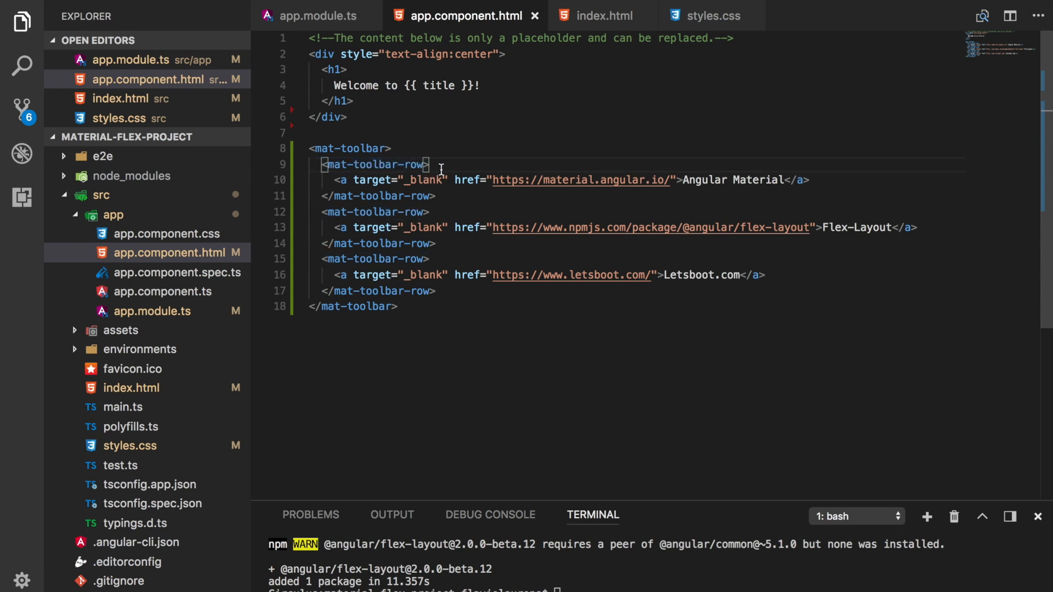
pyautogui.moveTo(468, 167)
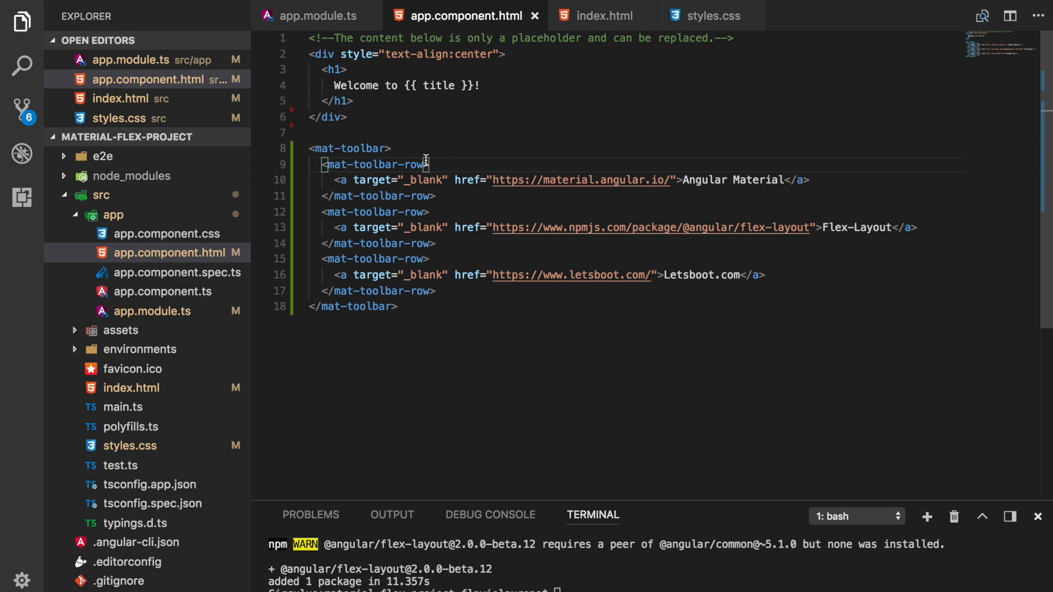
pyautogui.moveTo(442, 165)
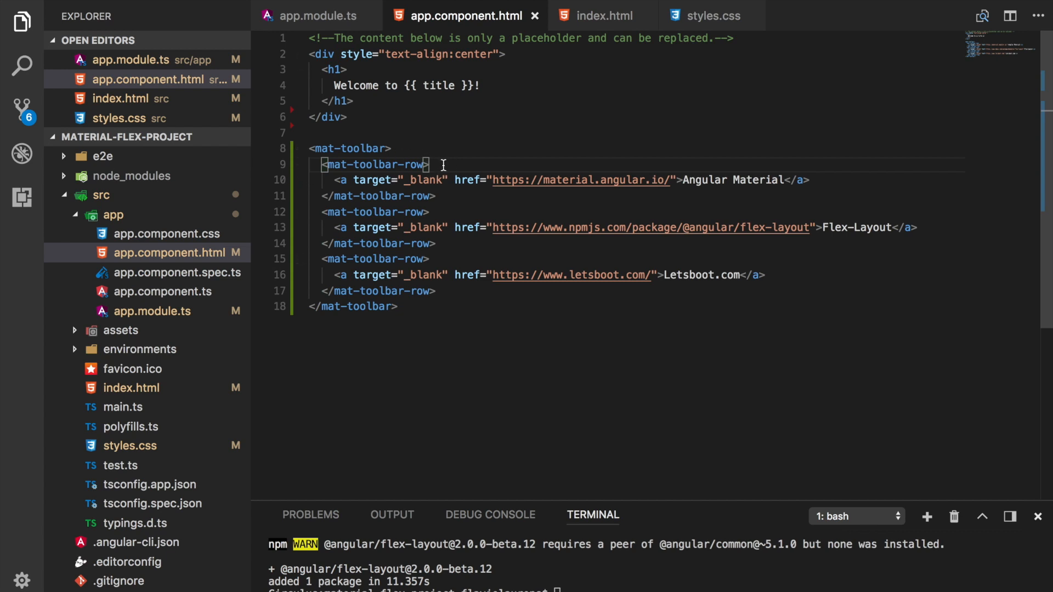
pyautogui.moveTo(369, 180)
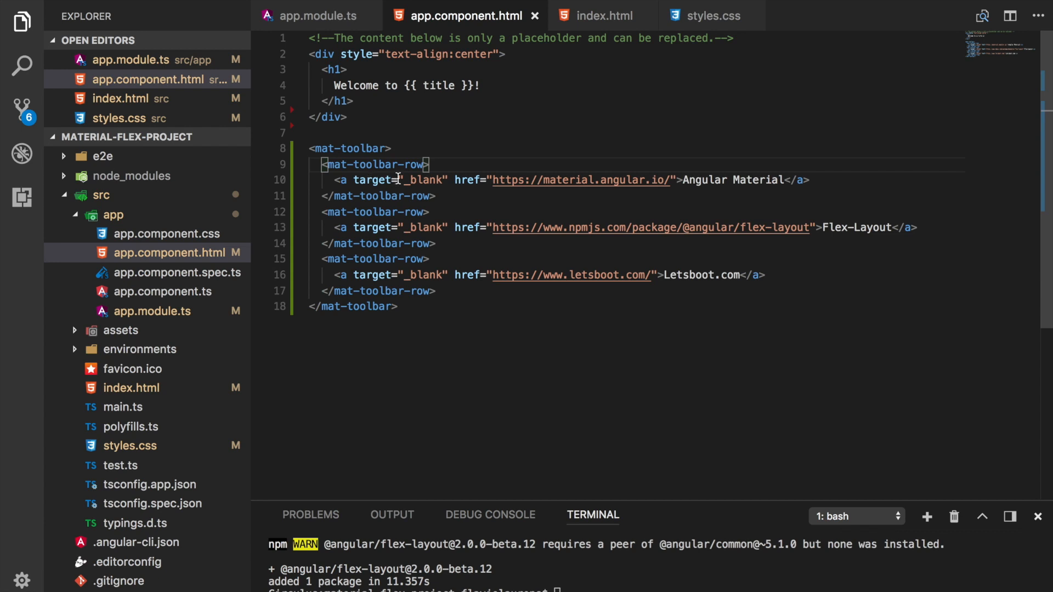
pyautogui.moveTo(493, 303)
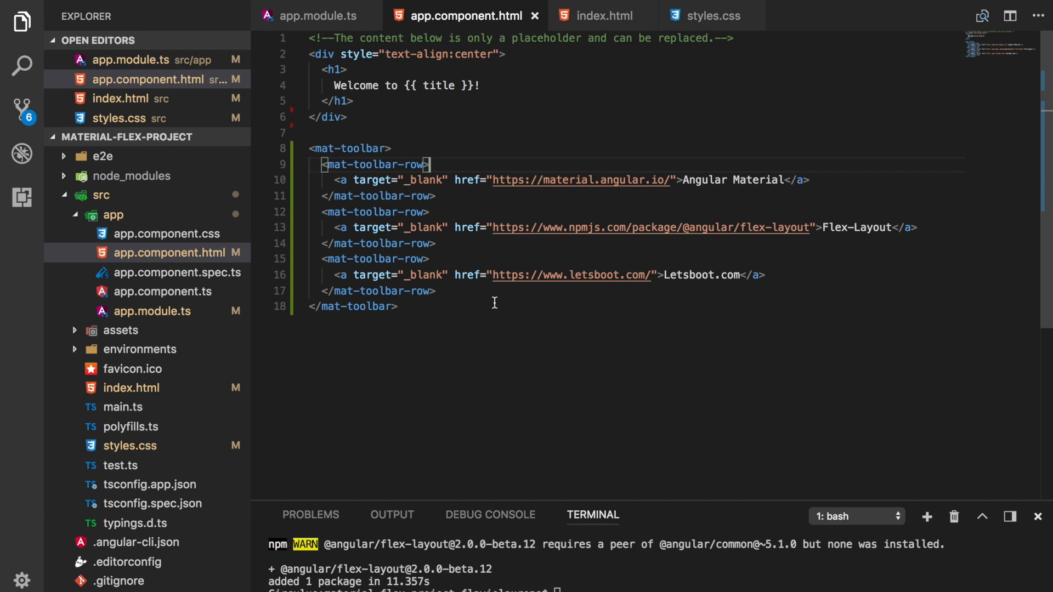
# Add a flex container below the toolbar with fxLayout attributes and four fxFlex="20%" image divs.
pyautogui.press('enter')
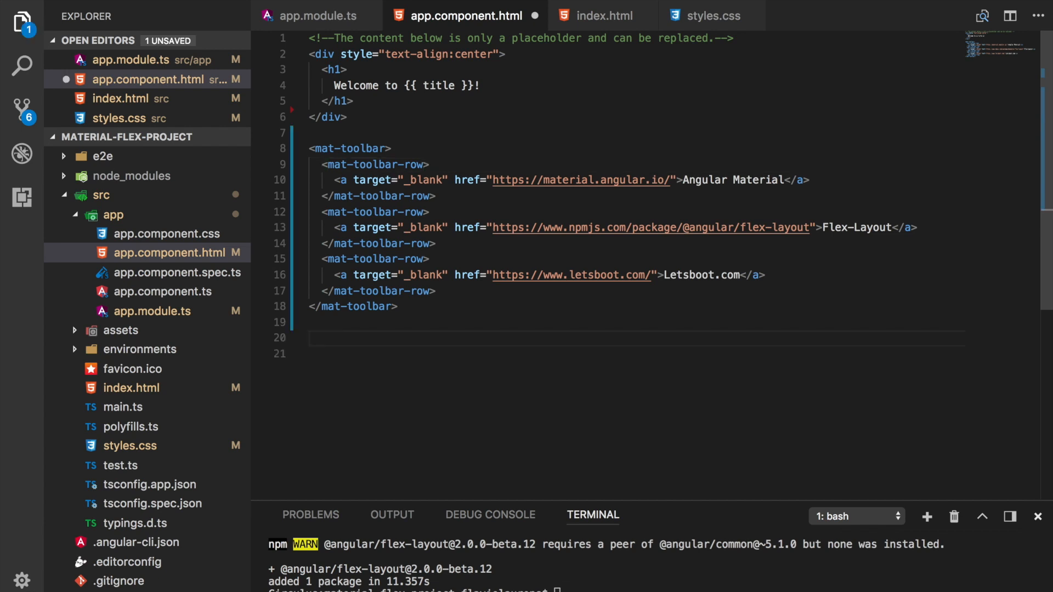
pyautogui.click(309, 339)
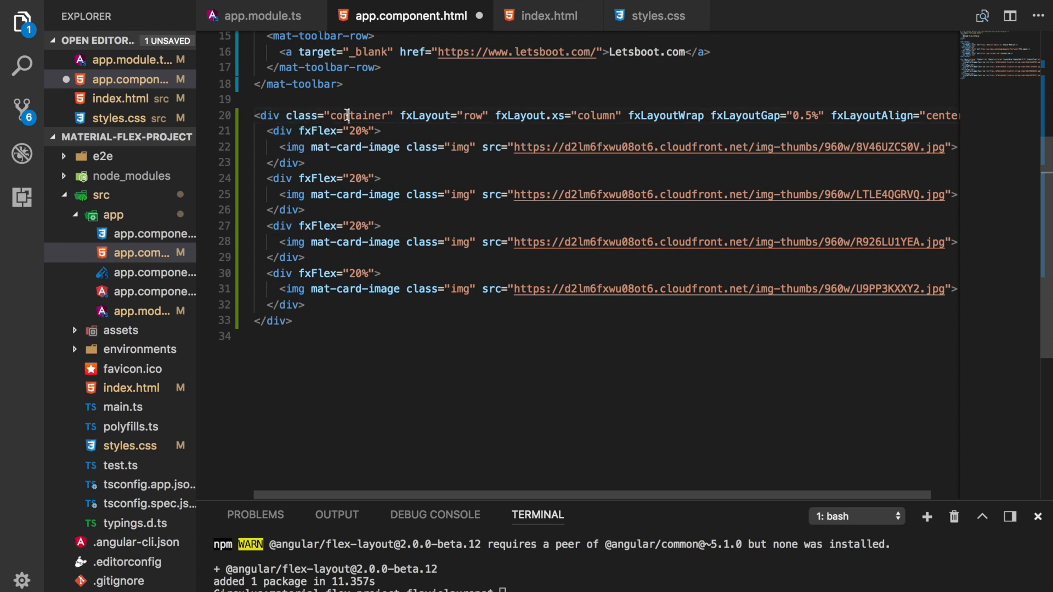
pyautogui.doubleClick(359, 115)
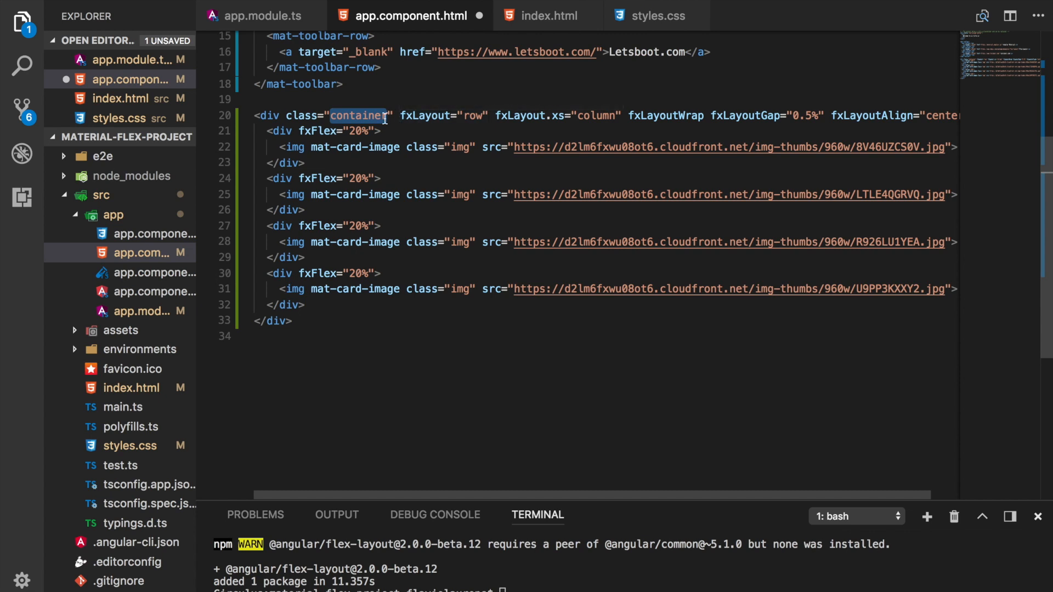
pyautogui.moveTo(430, 116)
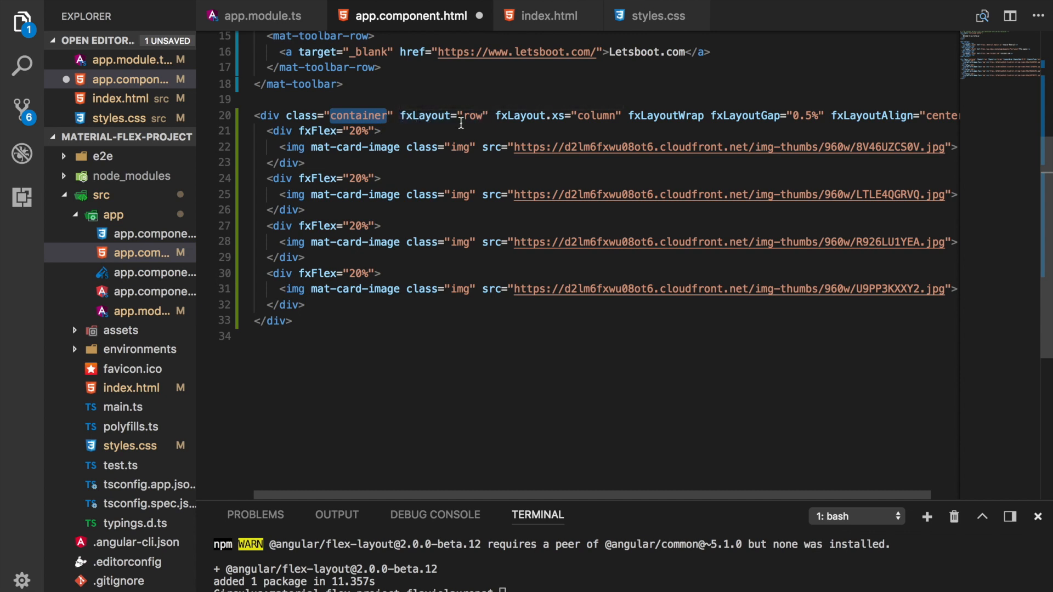
pyautogui.moveTo(435, 116)
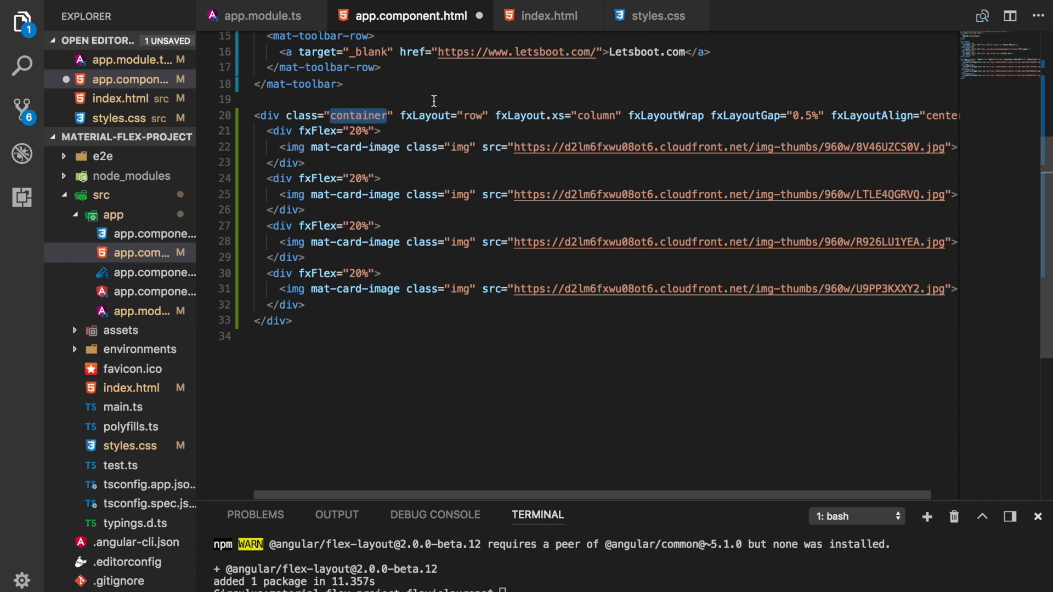
pyautogui.moveTo(441, 115)
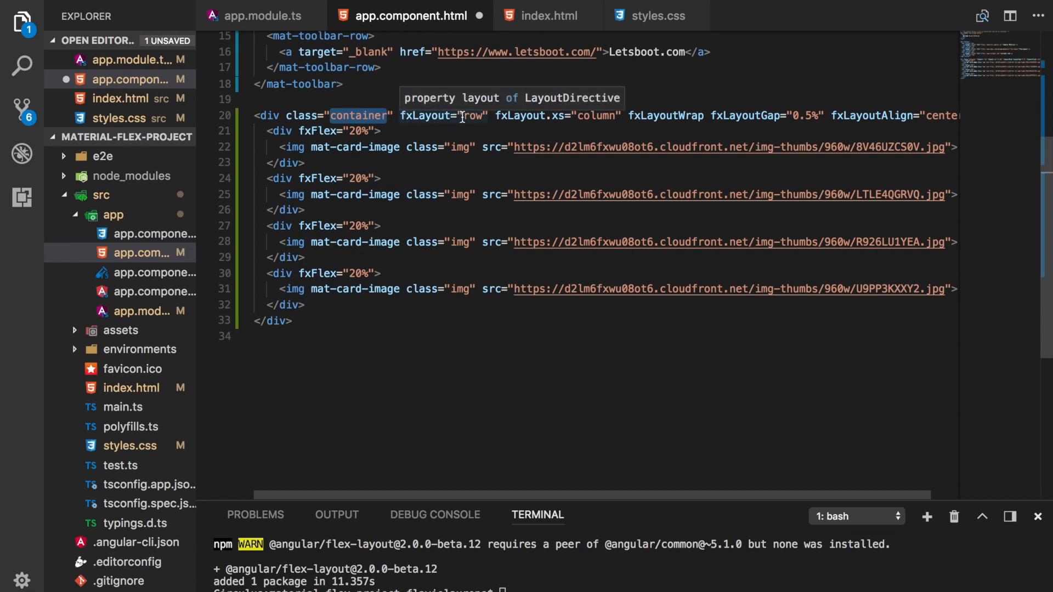
pyautogui.moveTo(482, 121)
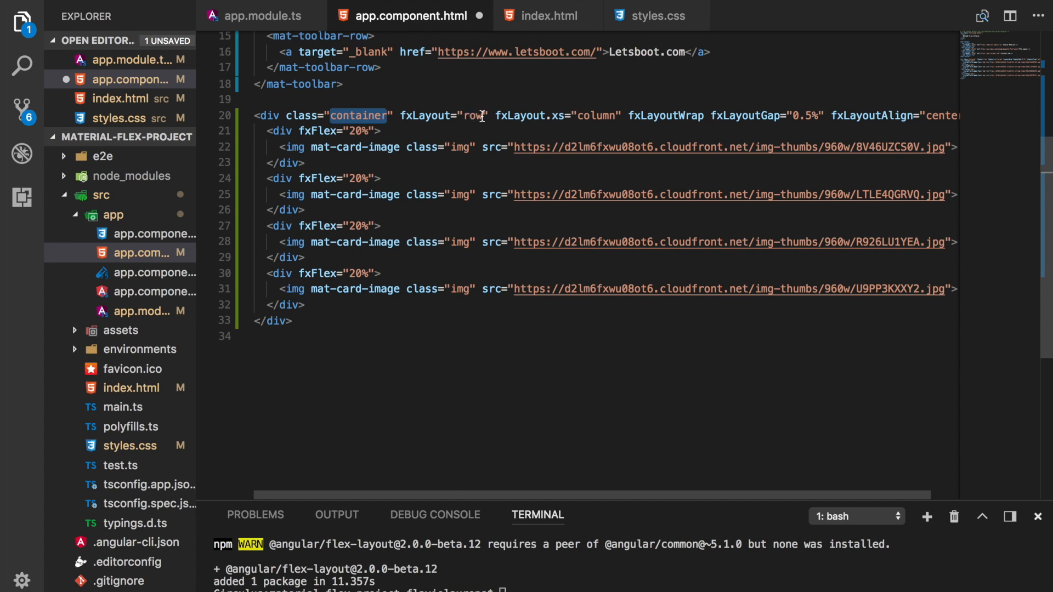
pyautogui.moveTo(467, 127)
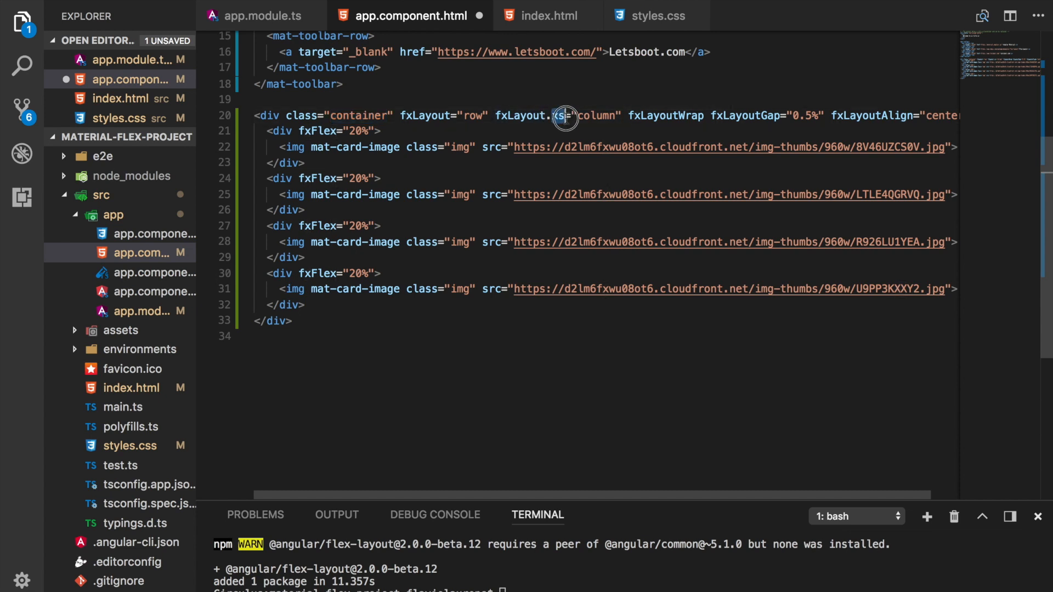
pyautogui.moveTo(559, 116)
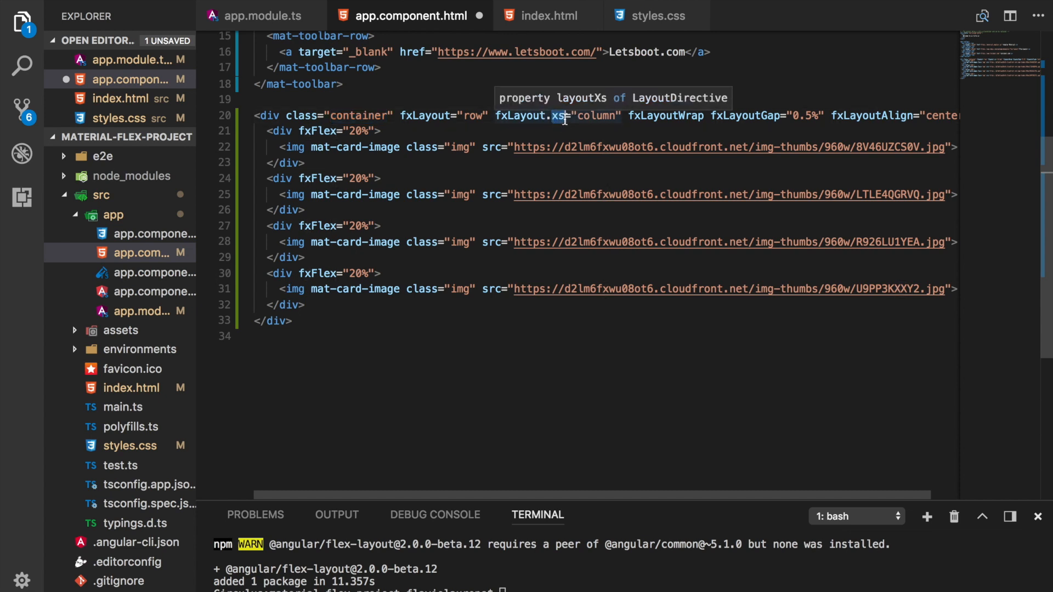
pyautogui.moveTo(557, 115)
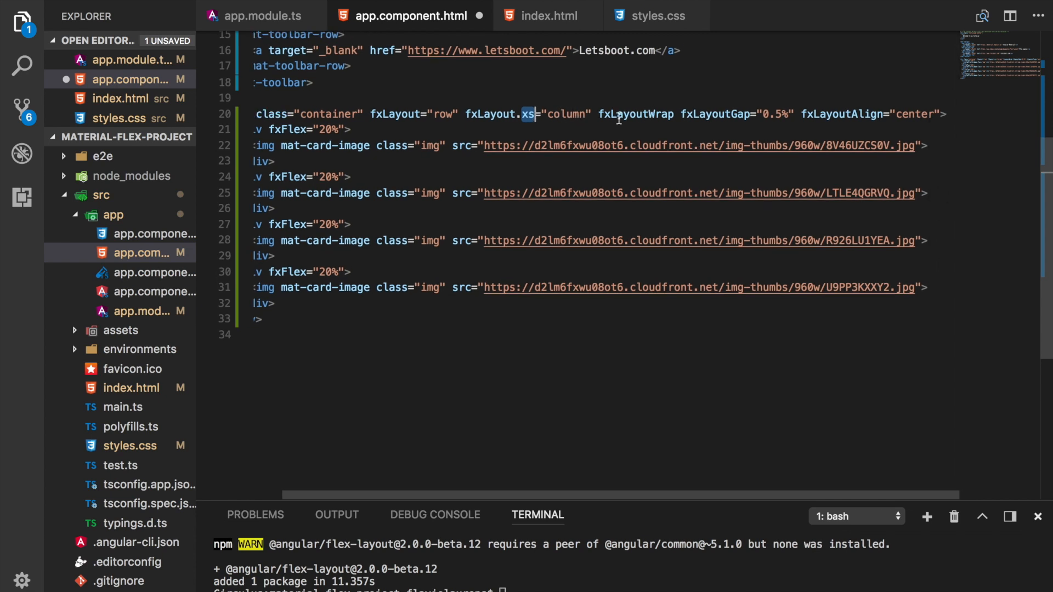
pyautogui.moveTo(714, 114)
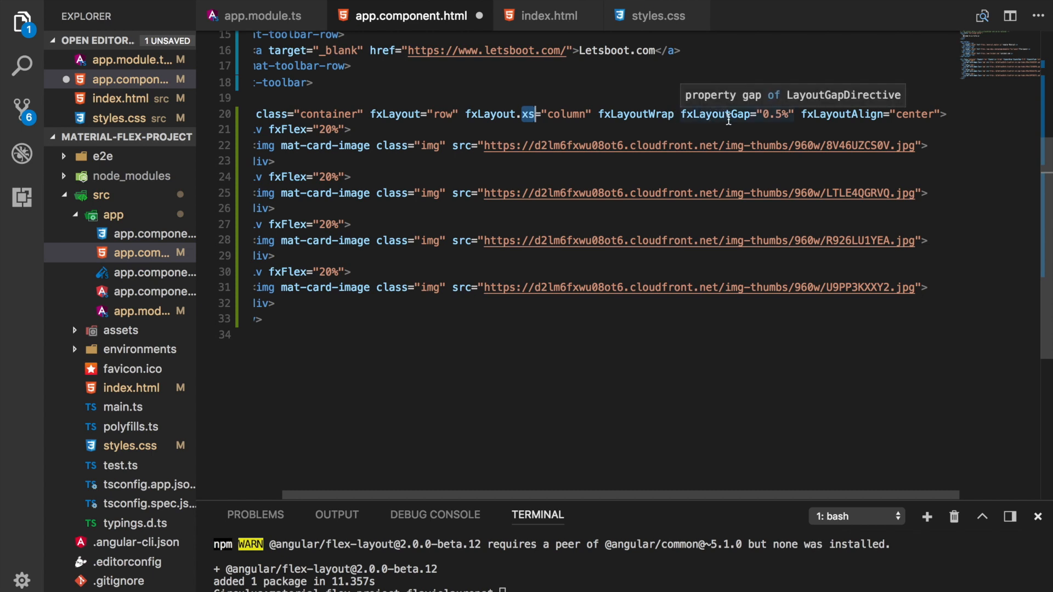
pyautogui.moveTo(759, 120)
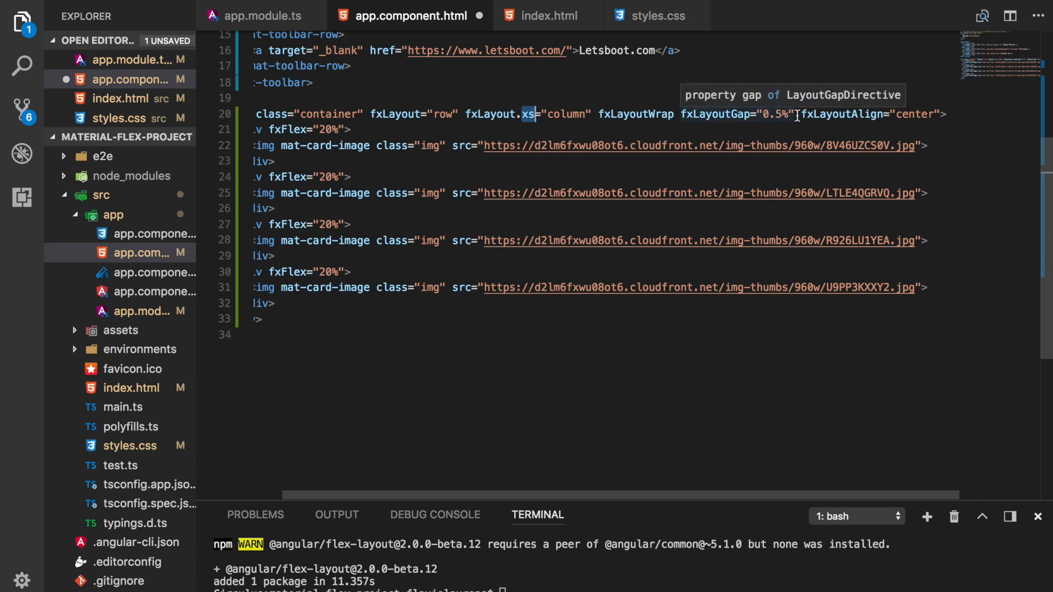
pyautogui.scroll(3)
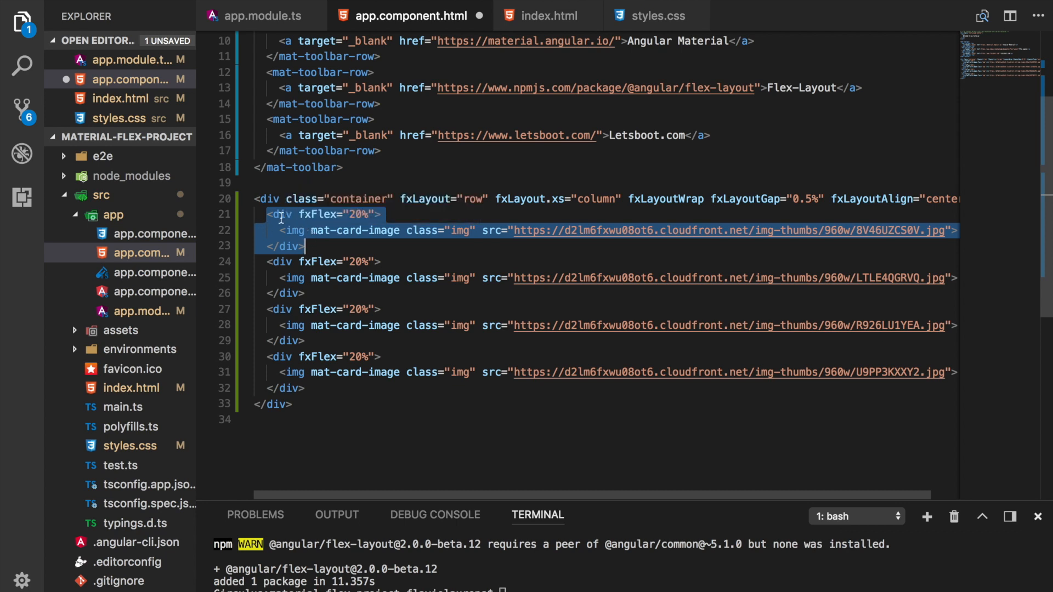
pyautogui.moveTo(278, 215)
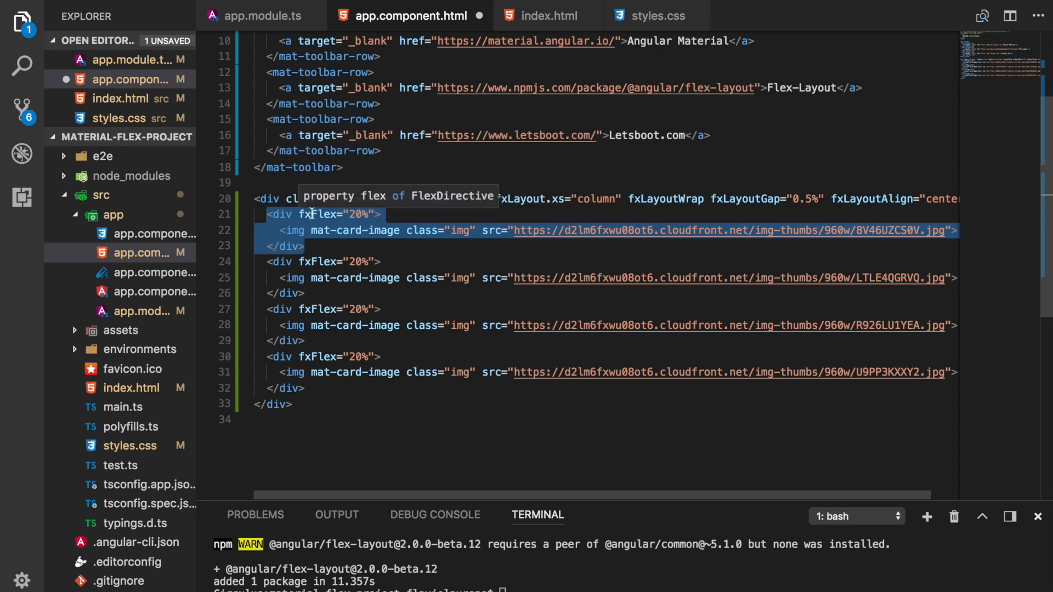
pyautogui.moveTo(372, 215)
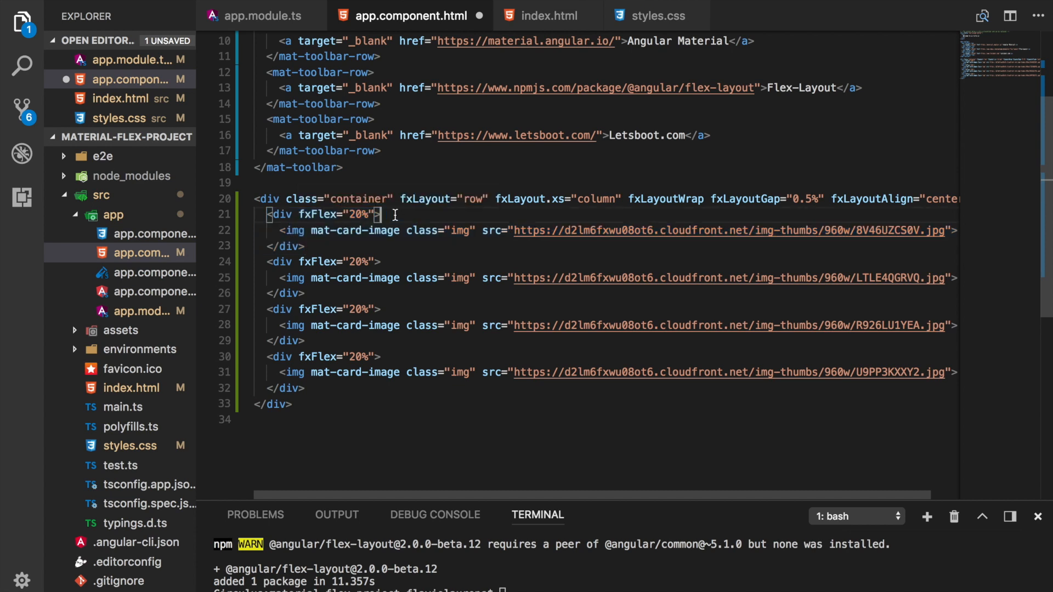
pyautogui.moveTo(294, 230)
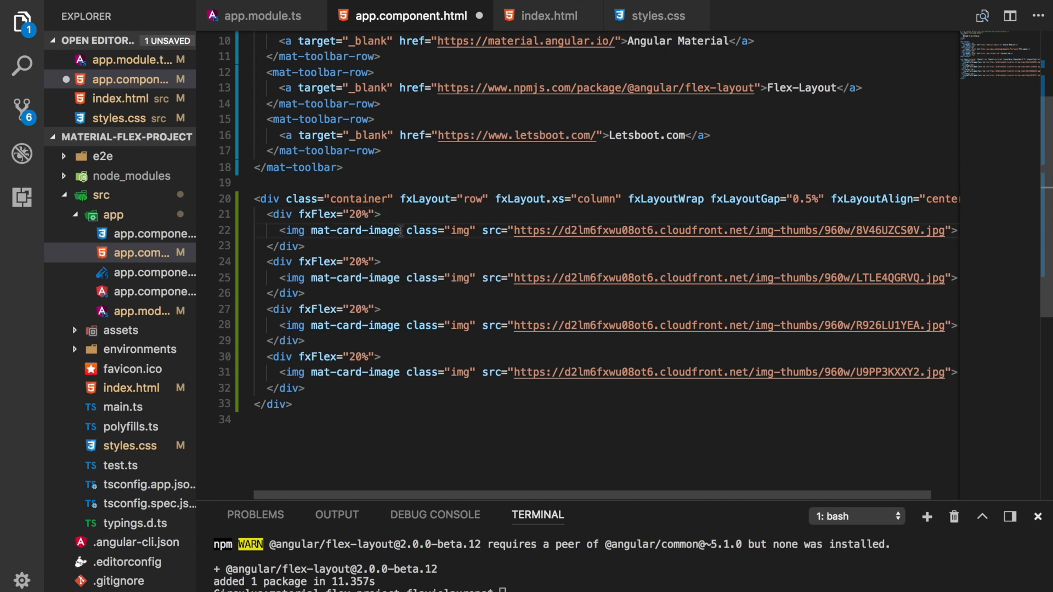
# Scroll up to the image container block in app.component.html.
pyautogui.scroll(3)
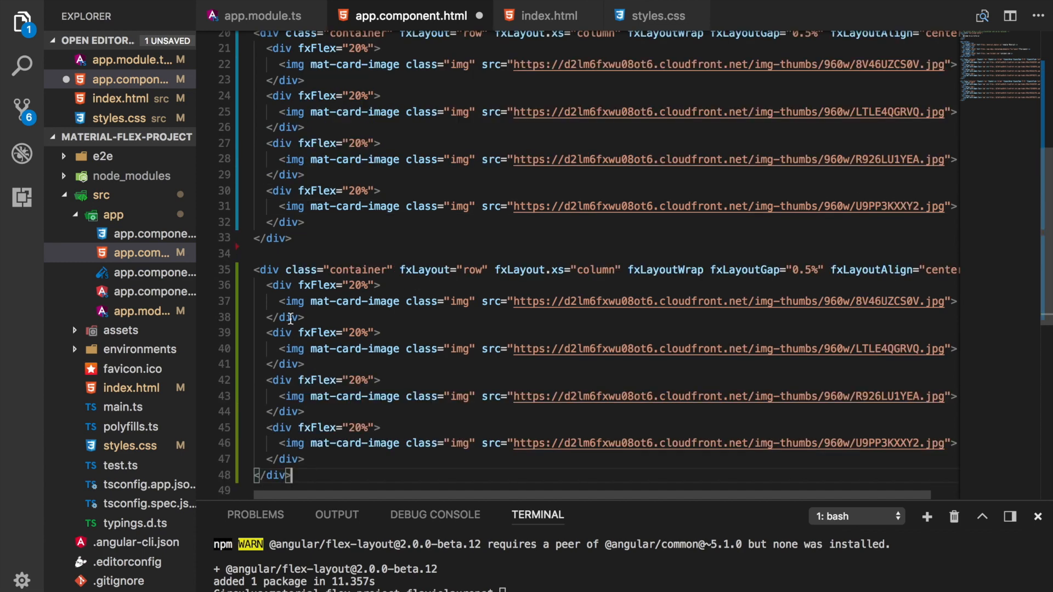
pyautogui.moveTo(496, 386)
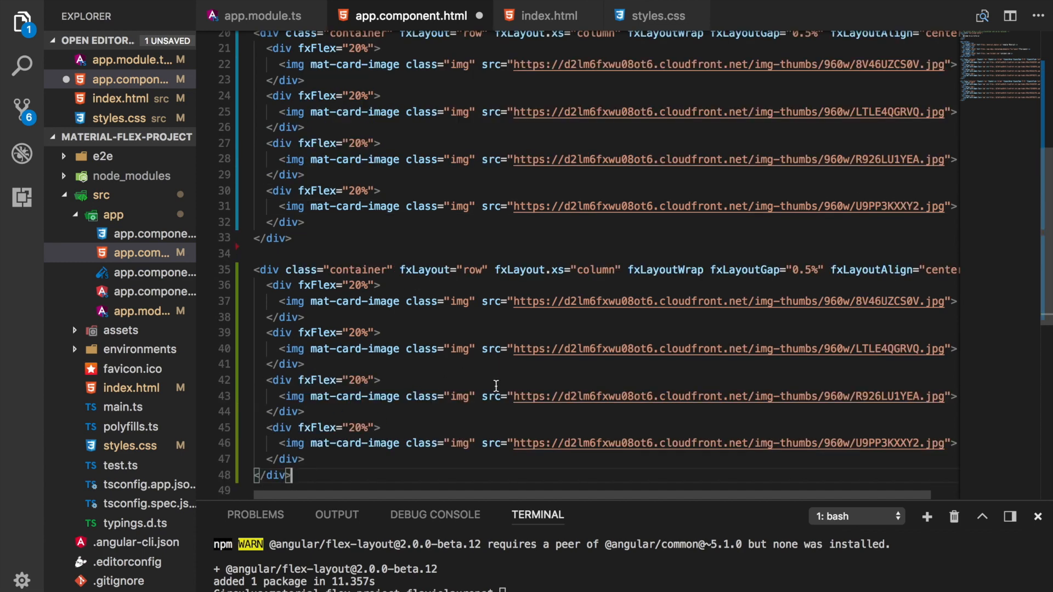
pyautogui.moveTo(479, 311)
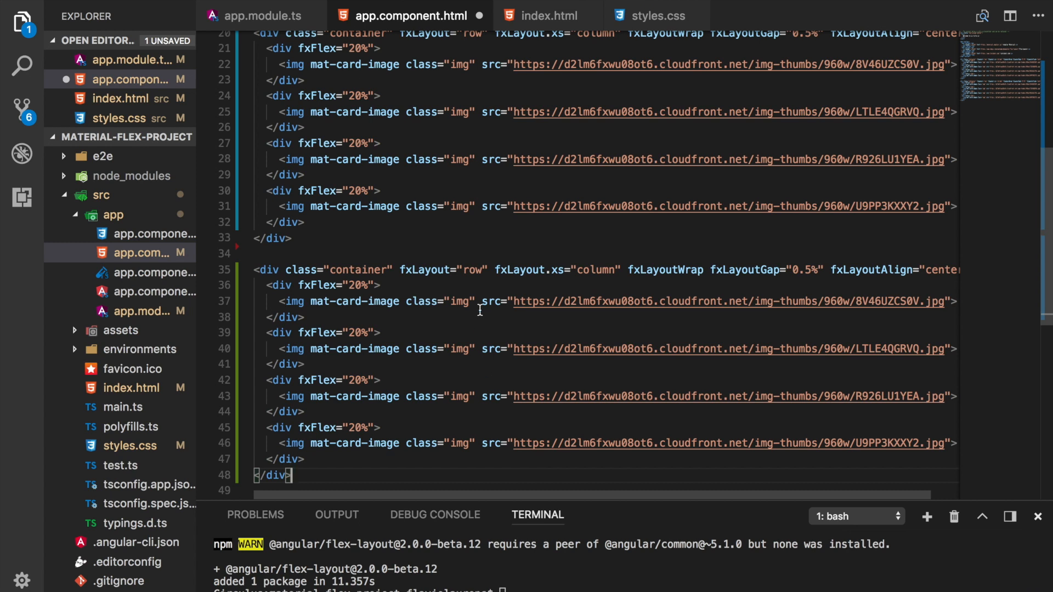
pyautogui.moveTo(451, 323)
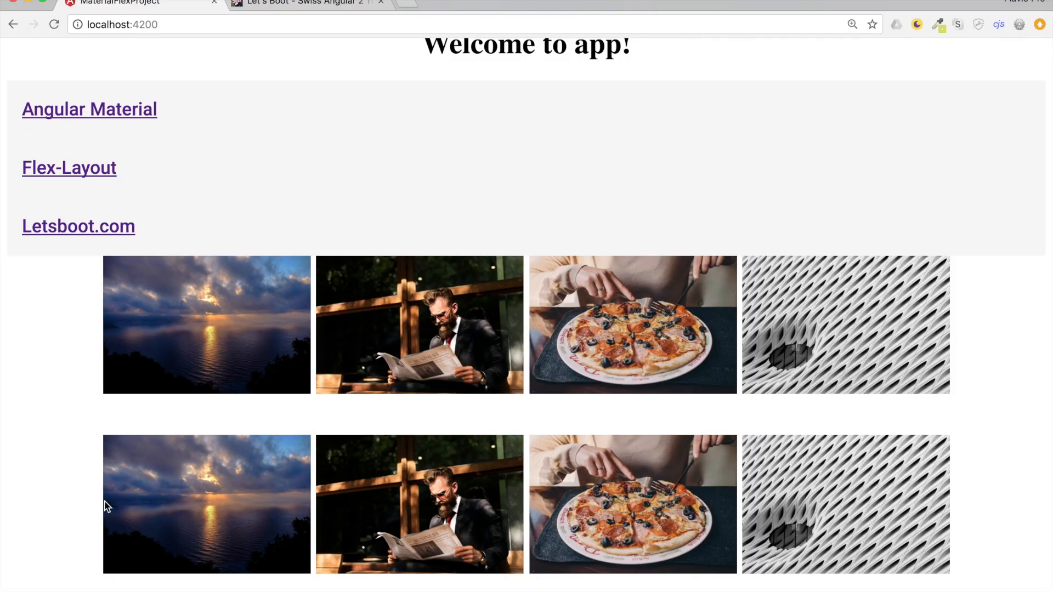
pyautogui.moveTo(931, 509)
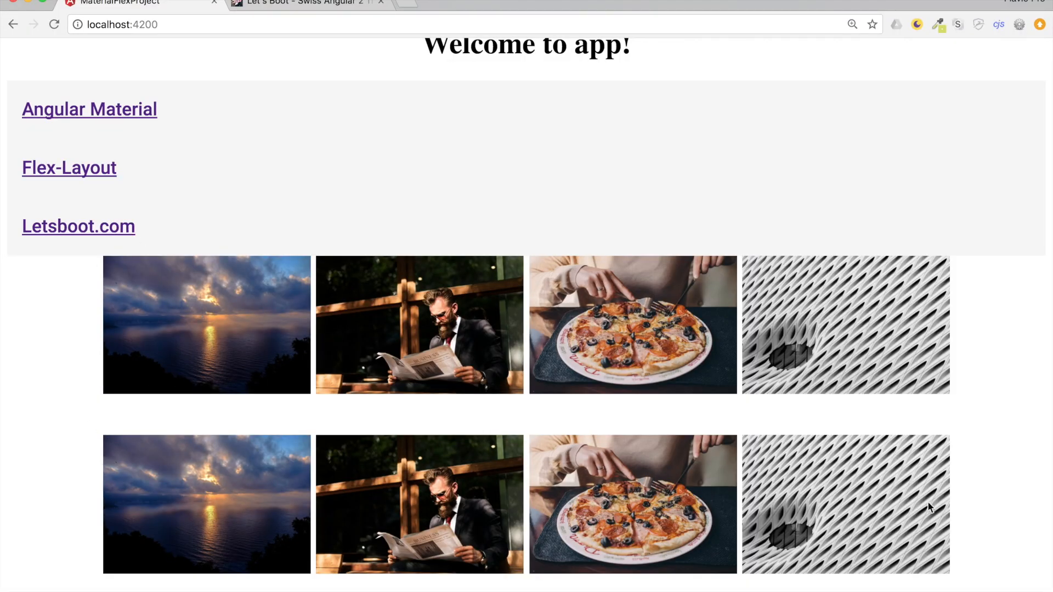
# Scroll the localhost:4200 page to check the two rows of four pictures.
pyautogui.scroll(3)
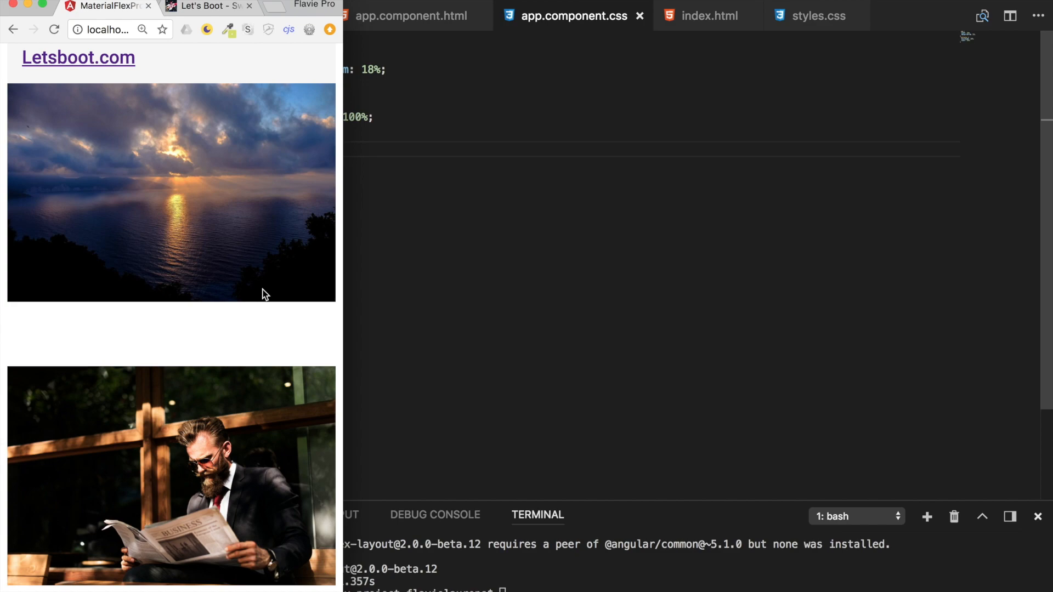
pyautogui.scroll(-3)
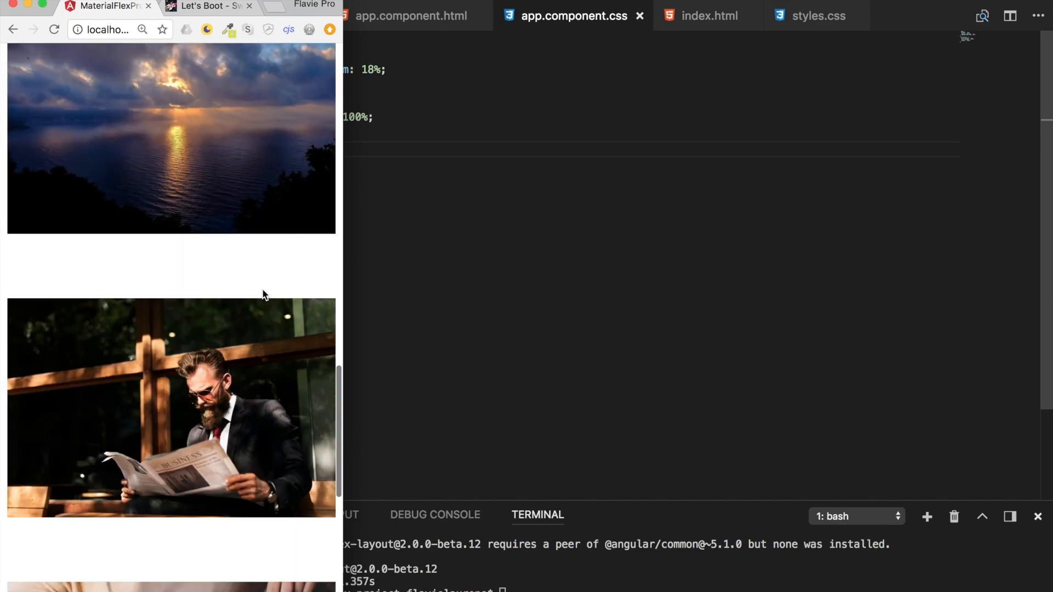
pyautogui.scroll(3)
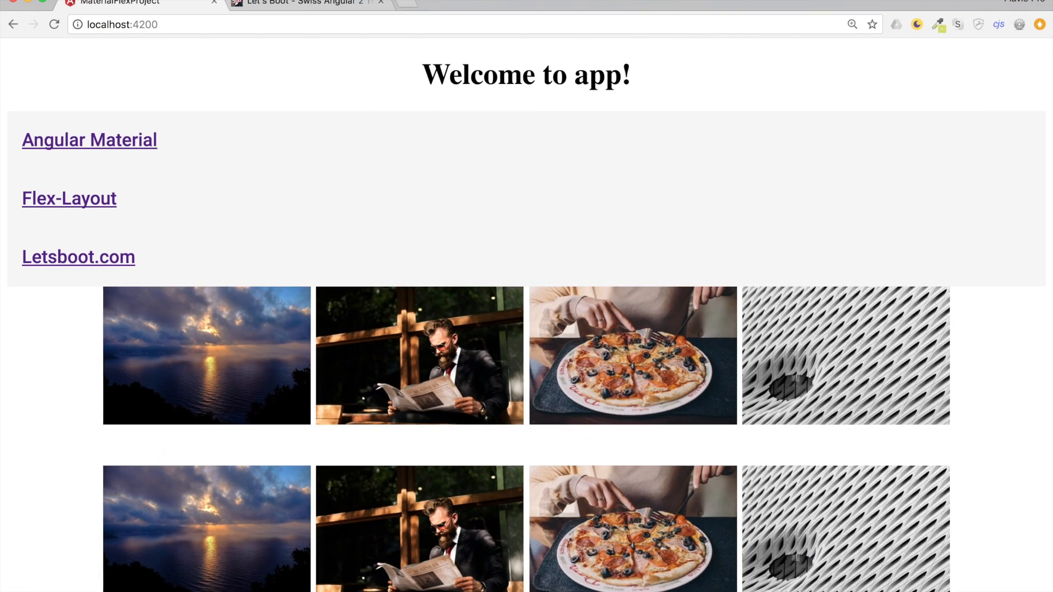
pyautogui.moveTo(1022, 333)
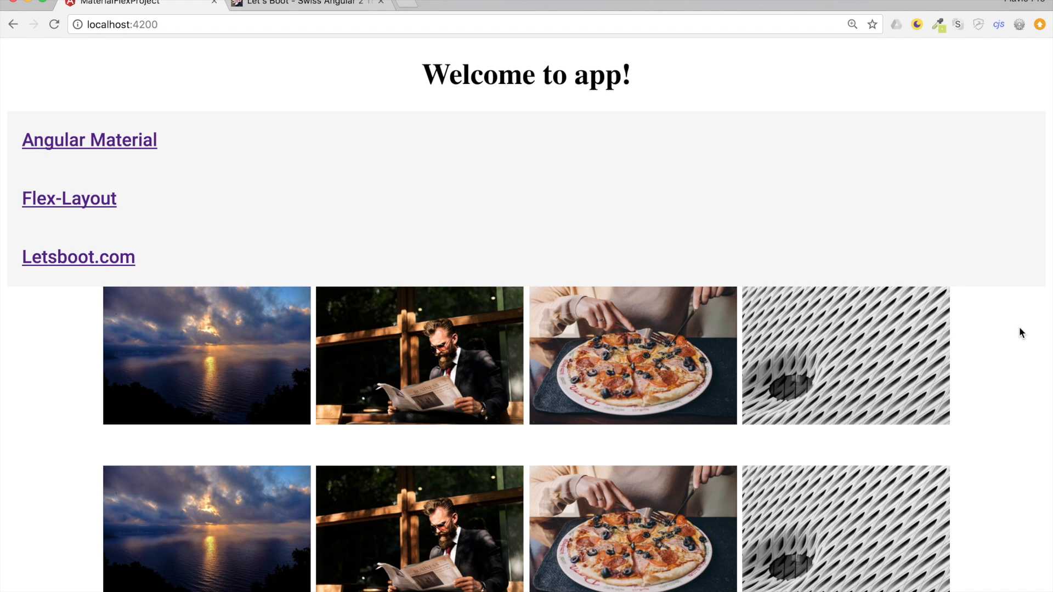
pyautogui.moveTo(779, 322)
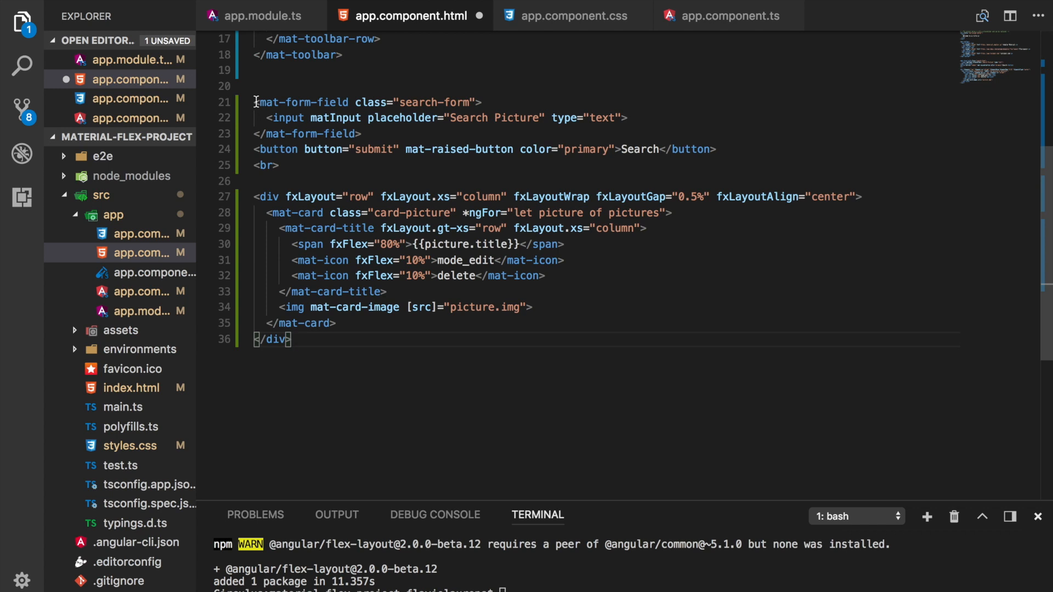
pyautogui.doubleClick(294, 102)
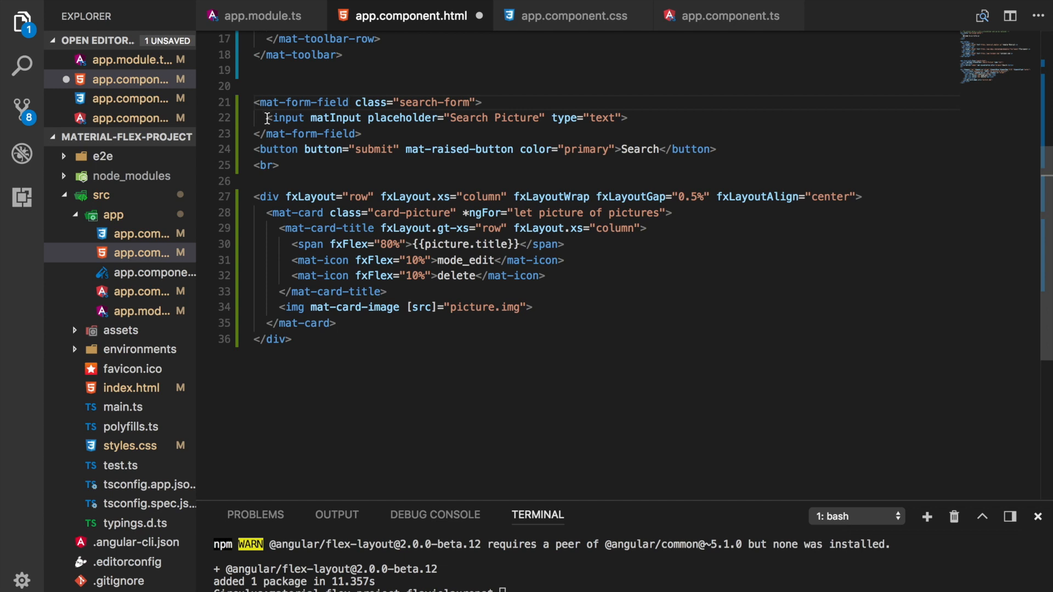
pyautogui.moveTo(356, 117)
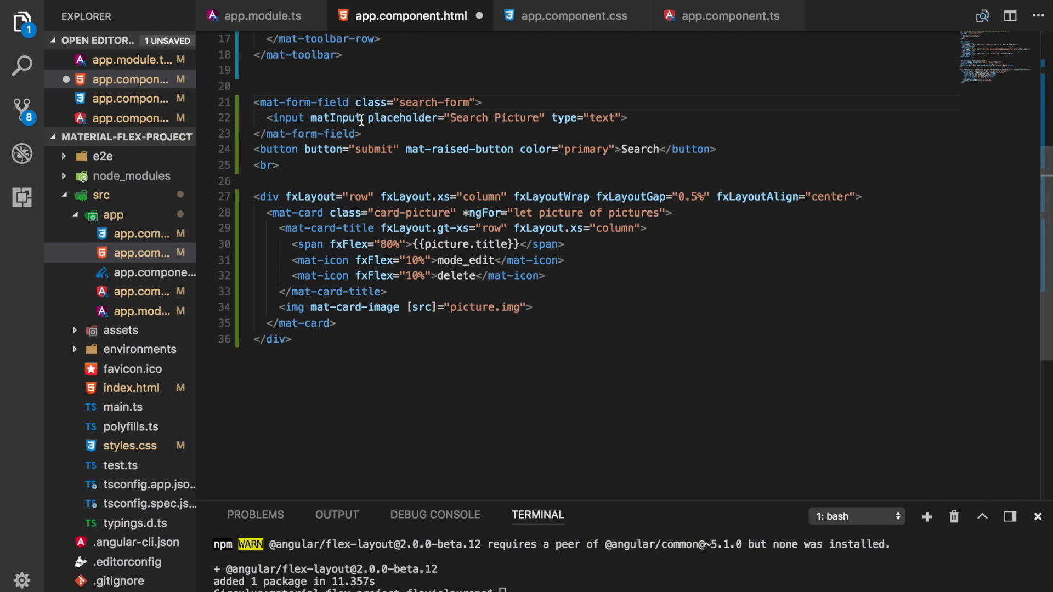
pyautogui.moveTo(281, 32)
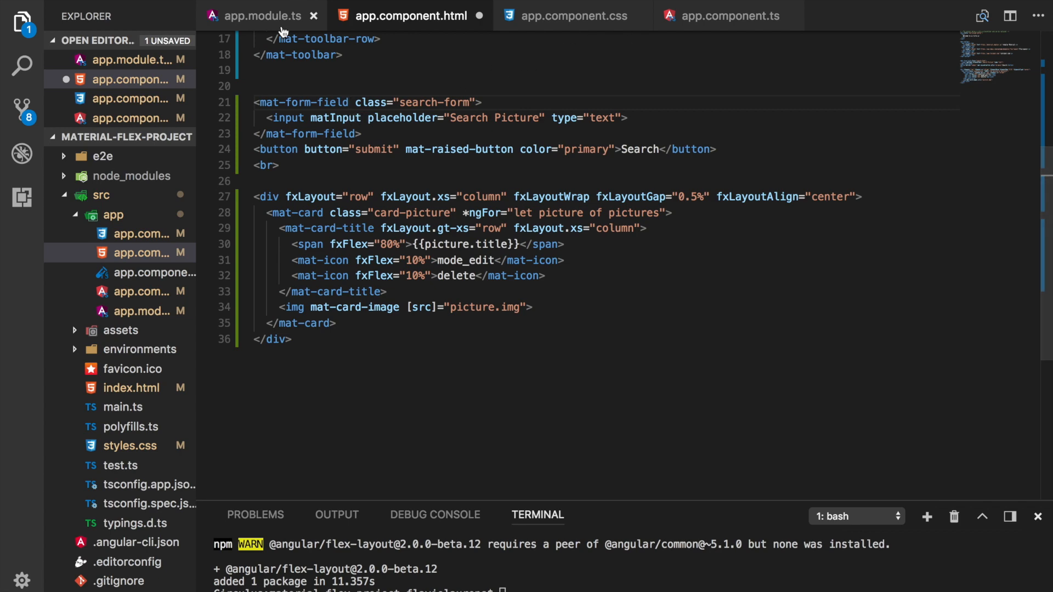
# Review MatCardModule, MatIconModule, MatButtonModule and input imports in app.module.ts, then return to the template.
pyautogui.click(255, 15)
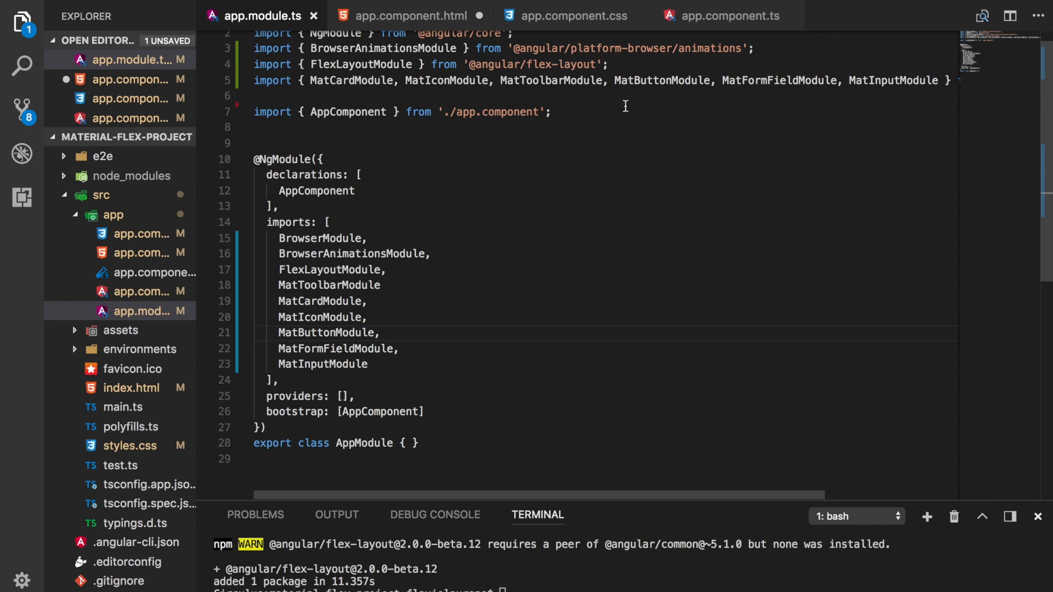
pyautogui.hscroll(3)
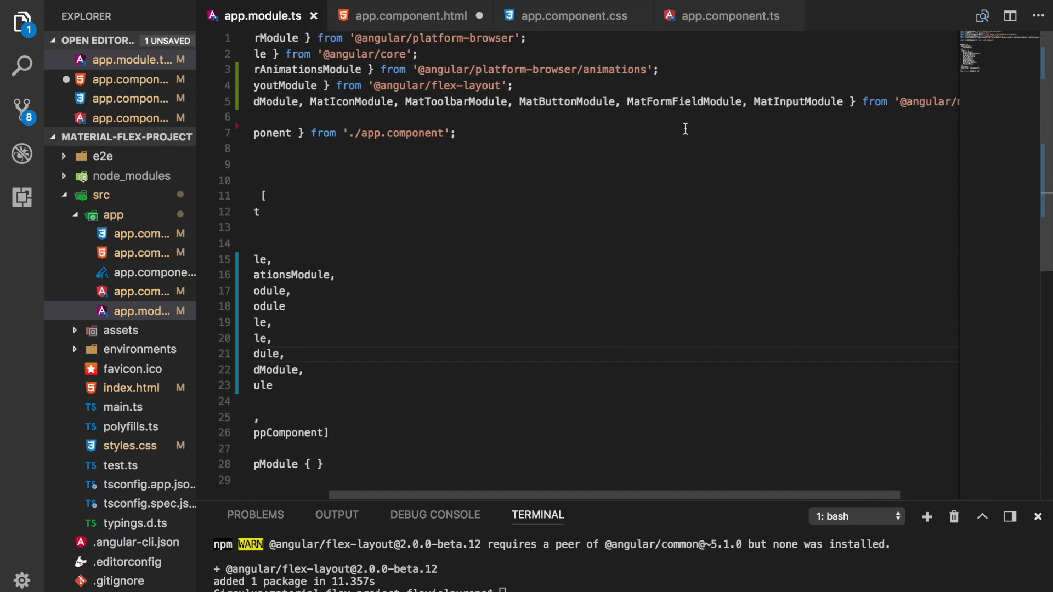
pyautogui.moveTo(682, 102)
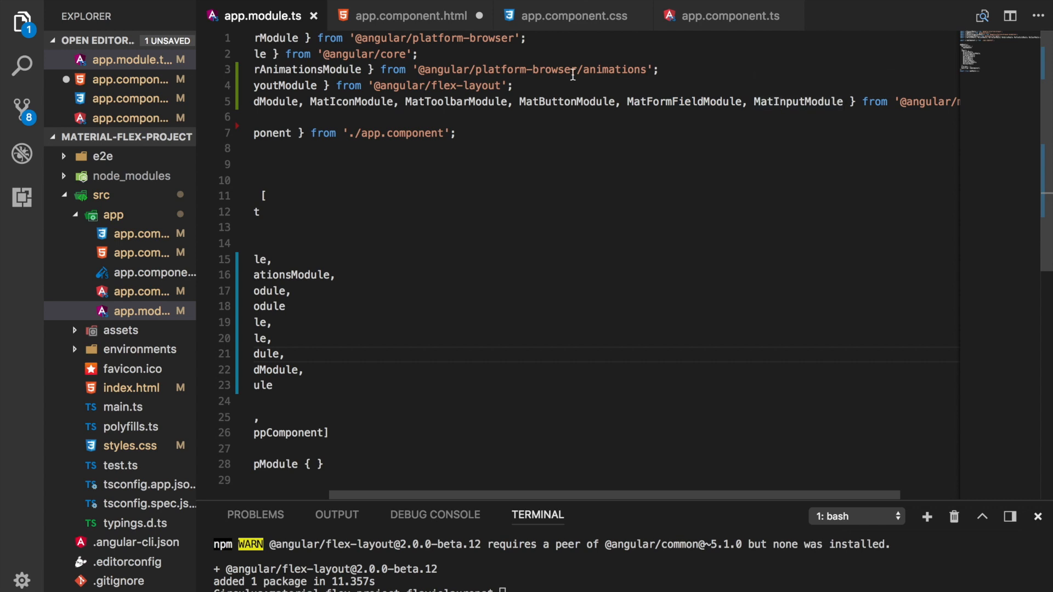
pyautogui.click(403, 15)
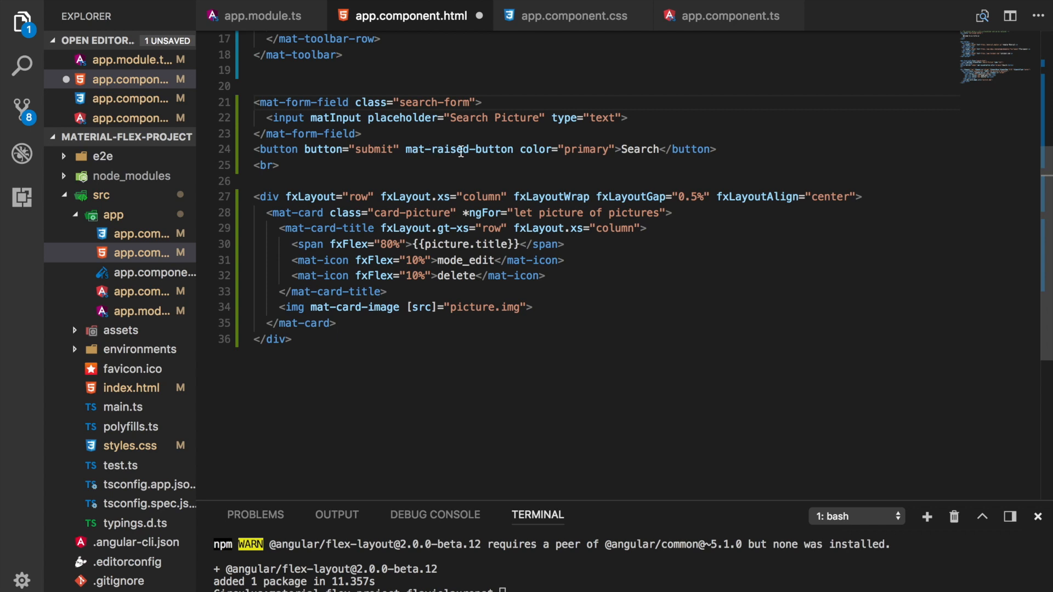
pyautogui.moveTo(587, 149)
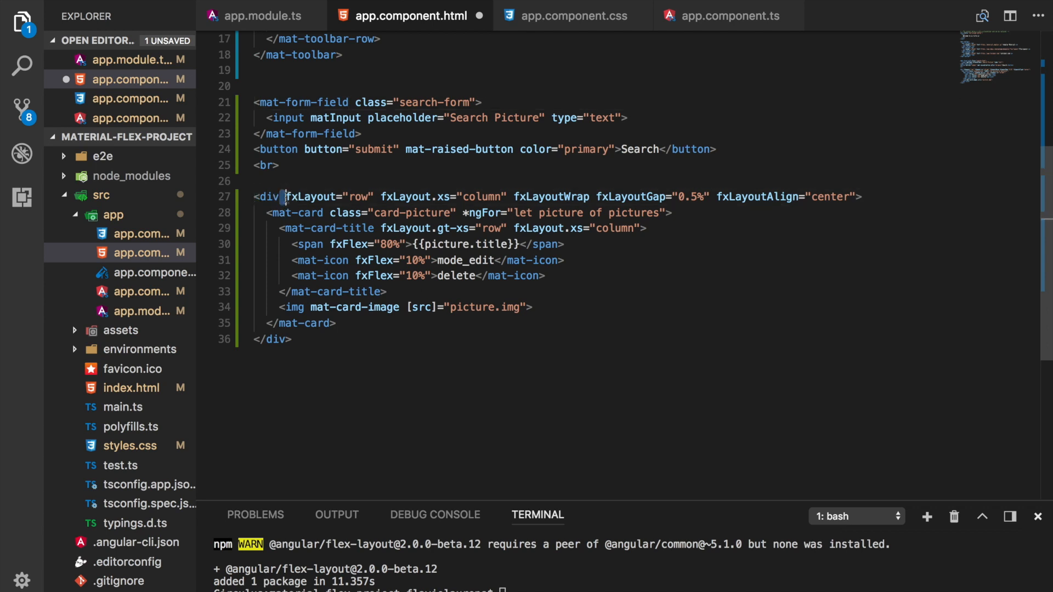
pyautogui.moveTo(312, 197)
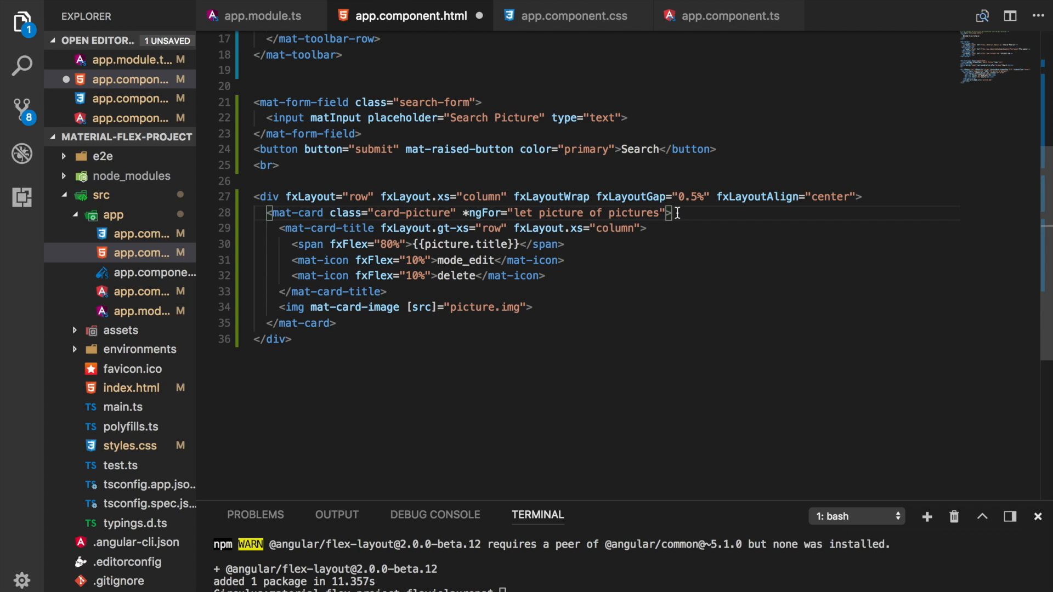
pyautogui.moveTo(321, 275)
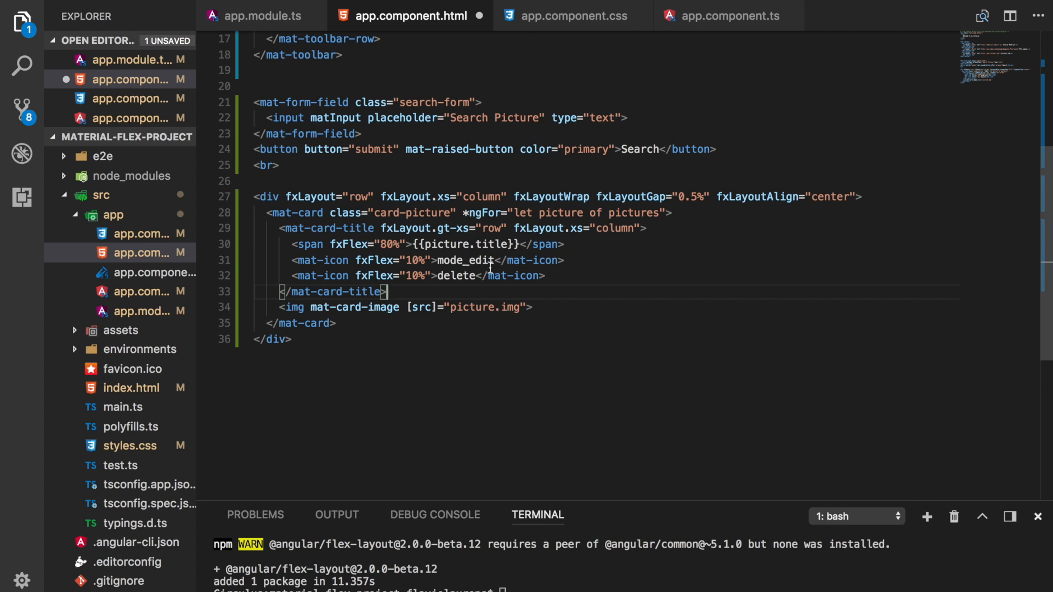
pyautogui.moveTo(309, 260)
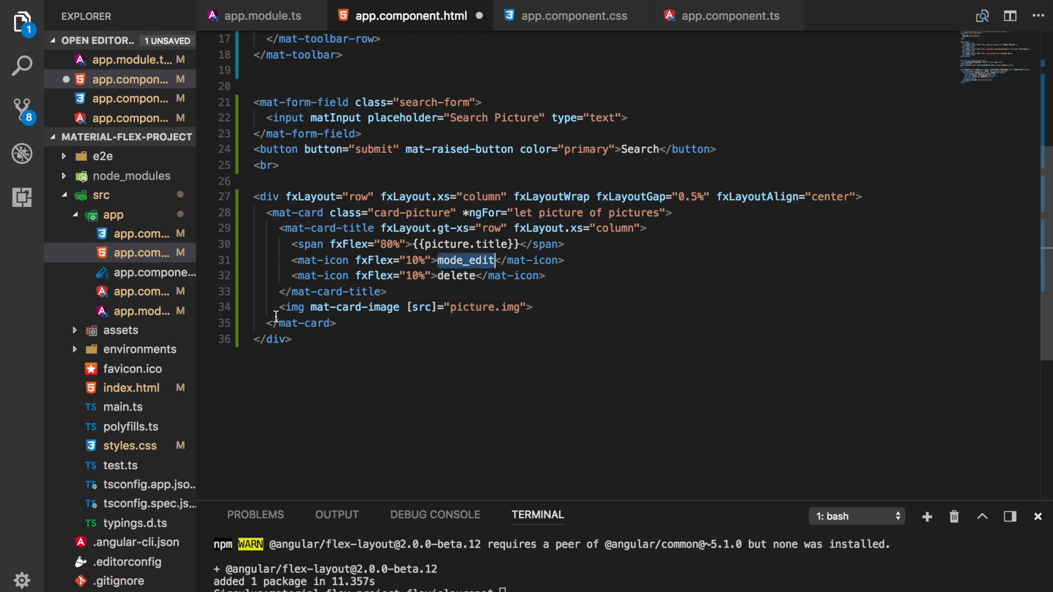
pyautogui.moveTo(293, 308)
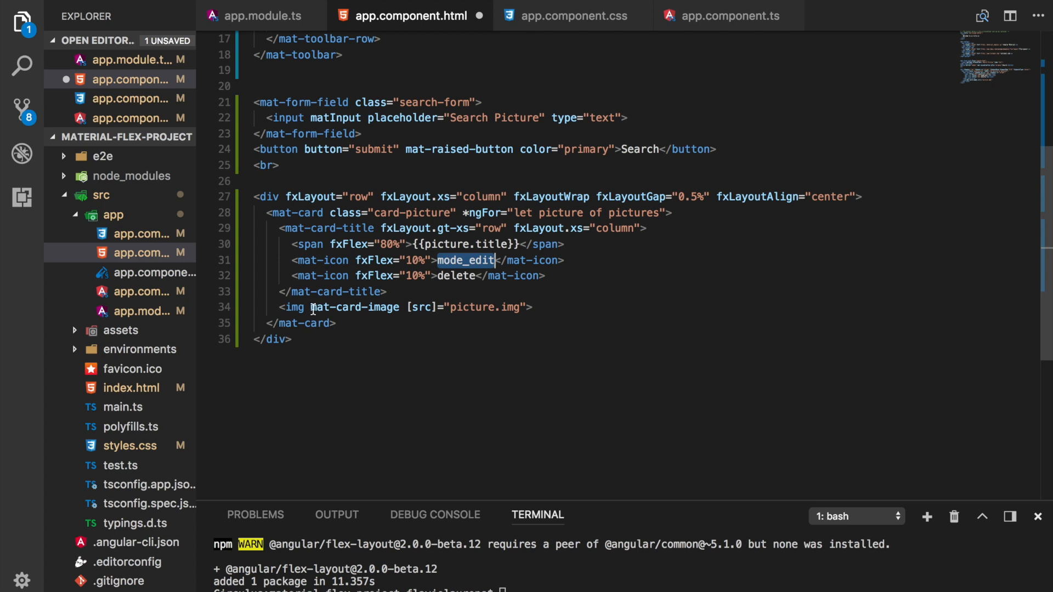
pyautogui.moveTo(464, 307)
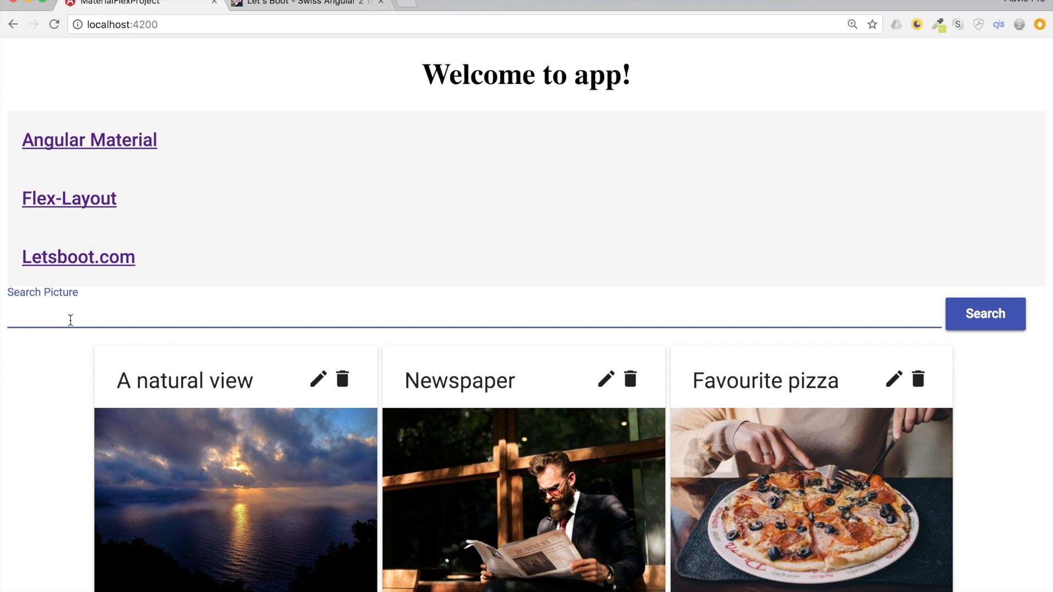
pyautogui.moveTo(81, 316)
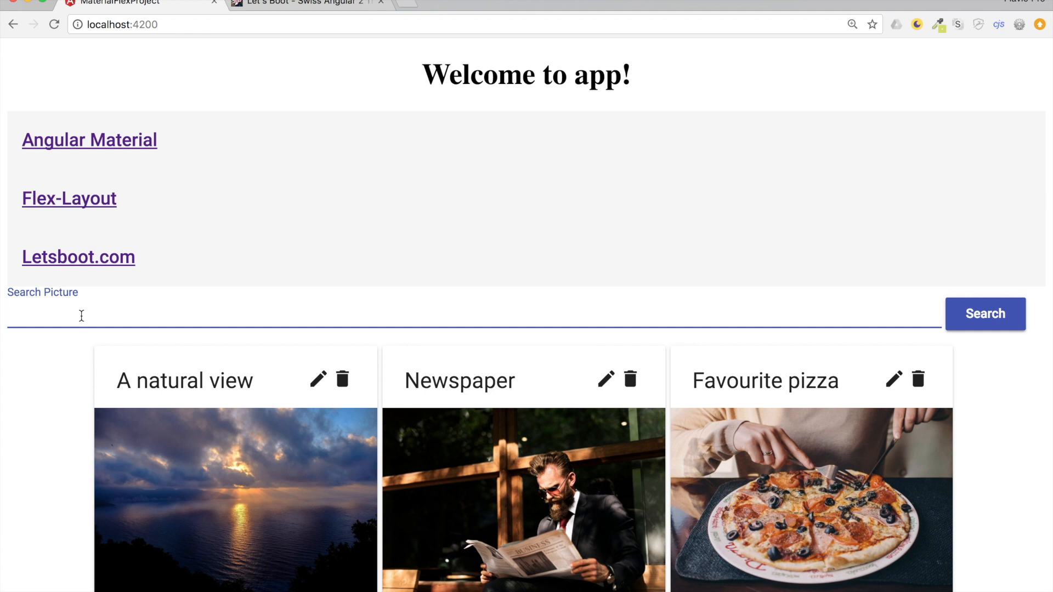
# Enter 'natural' in the Search Picture field.
pyautogui.write('natural')
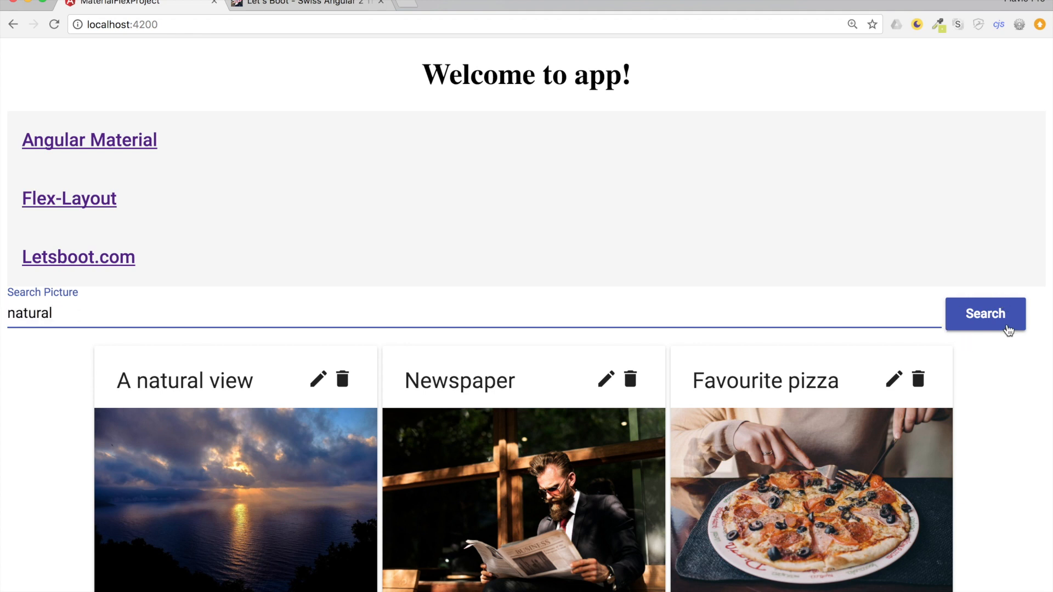
pyautogui.moveTo(1019, 311)
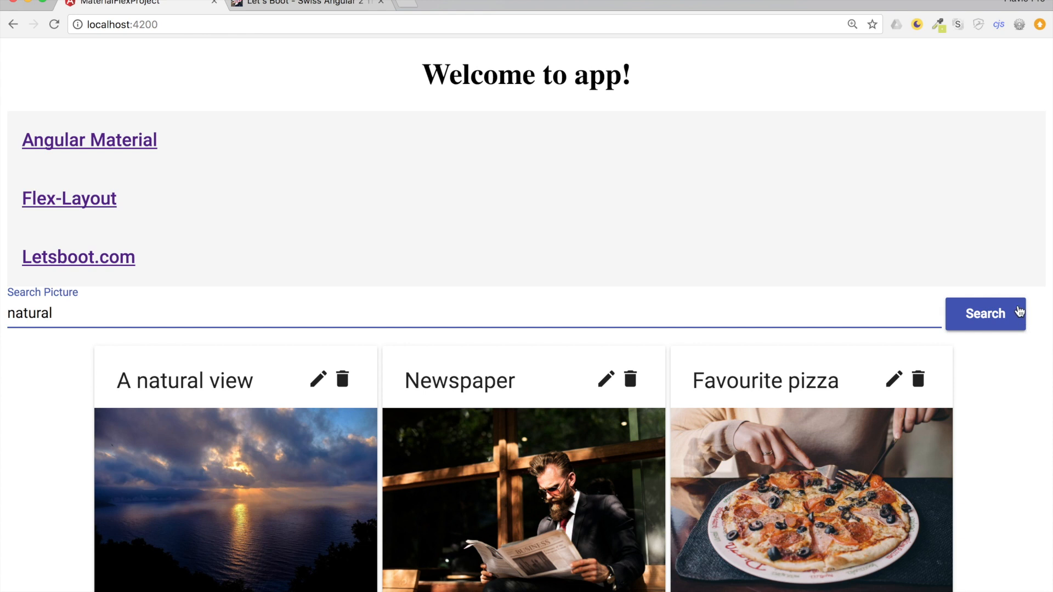
pyautogui.moveTo(1006, 336)
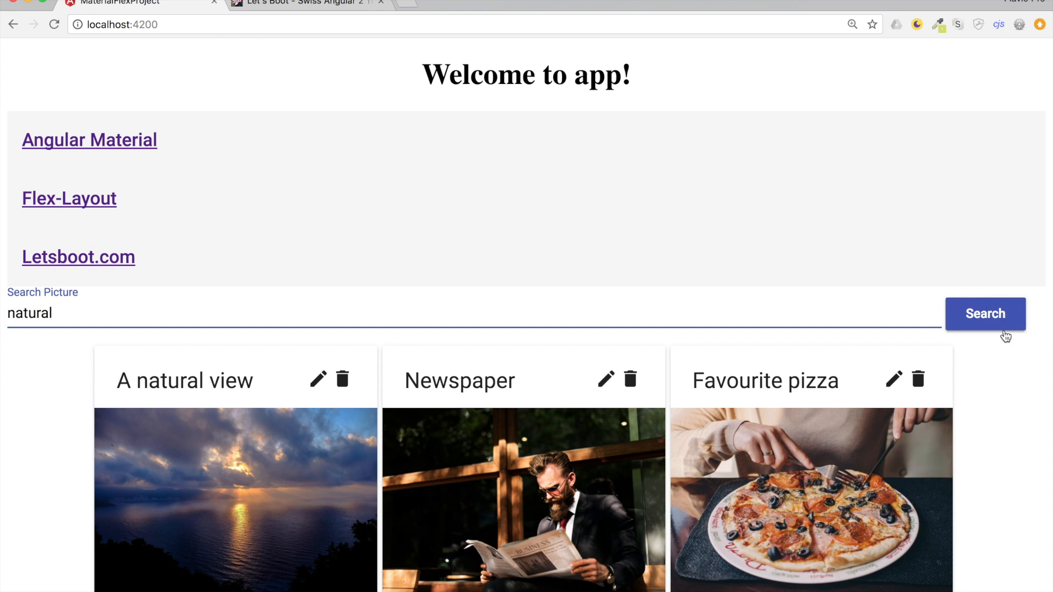
pyautogui.moveTo(1021, 321)
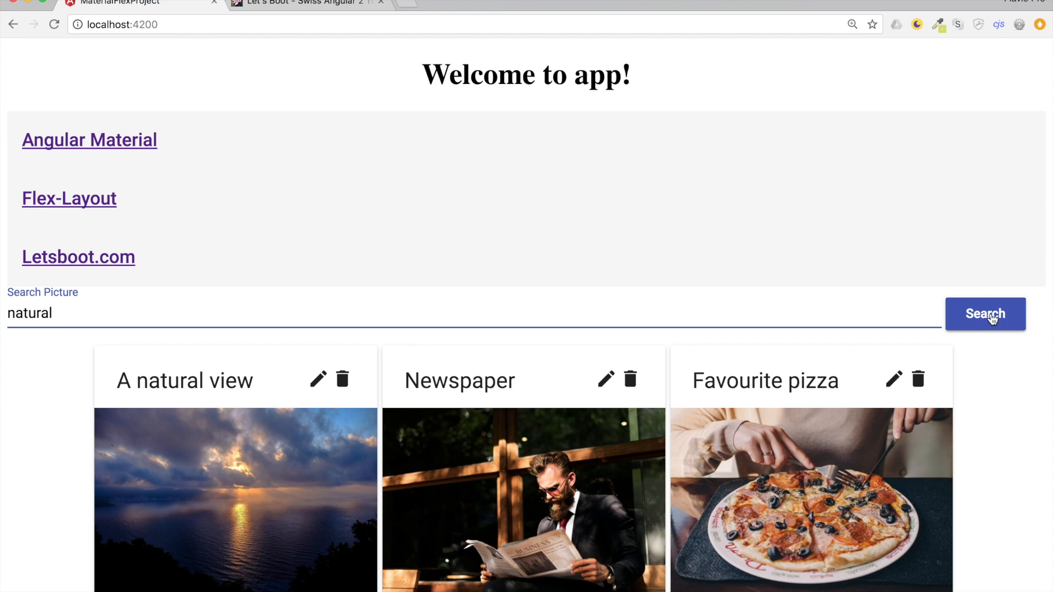
pyautogui.moveTo(957, 371)
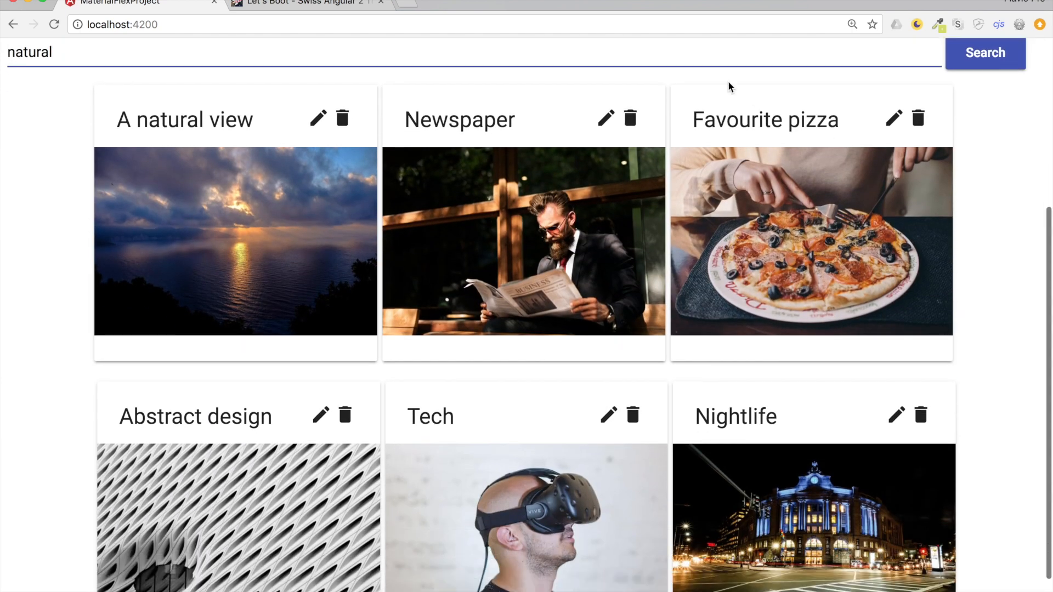
pyautogui.moveTo(381, 134)
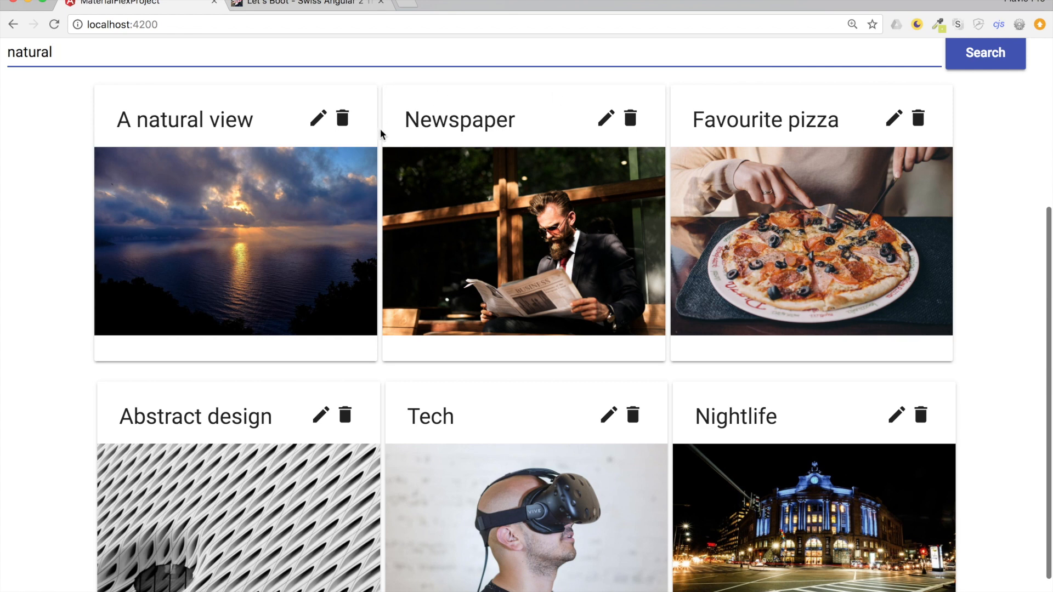
pyautogui.moveTo(658, 120)
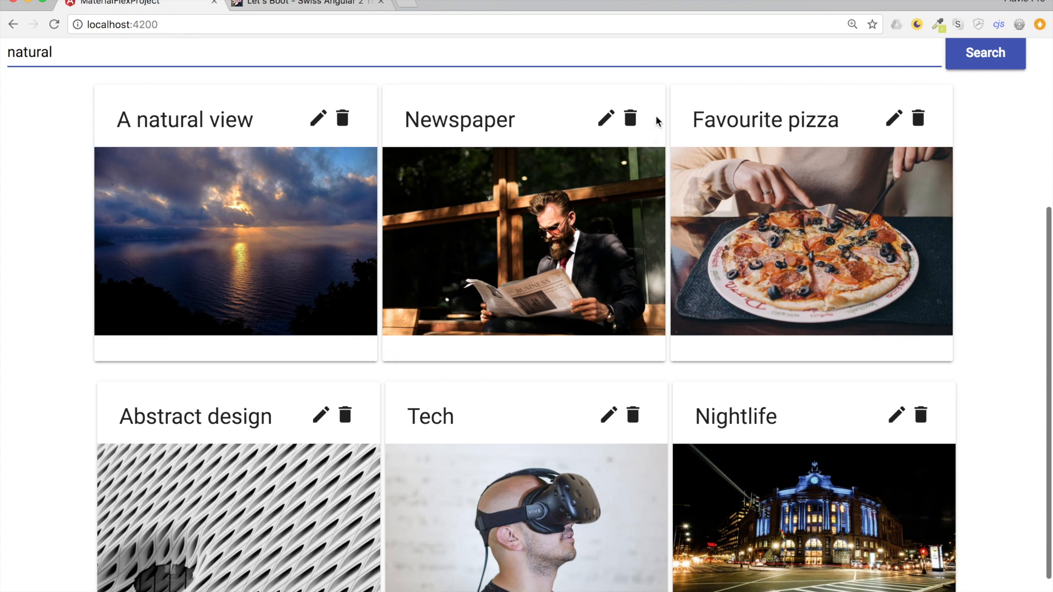
pyautogui.moveTo(499, 130)
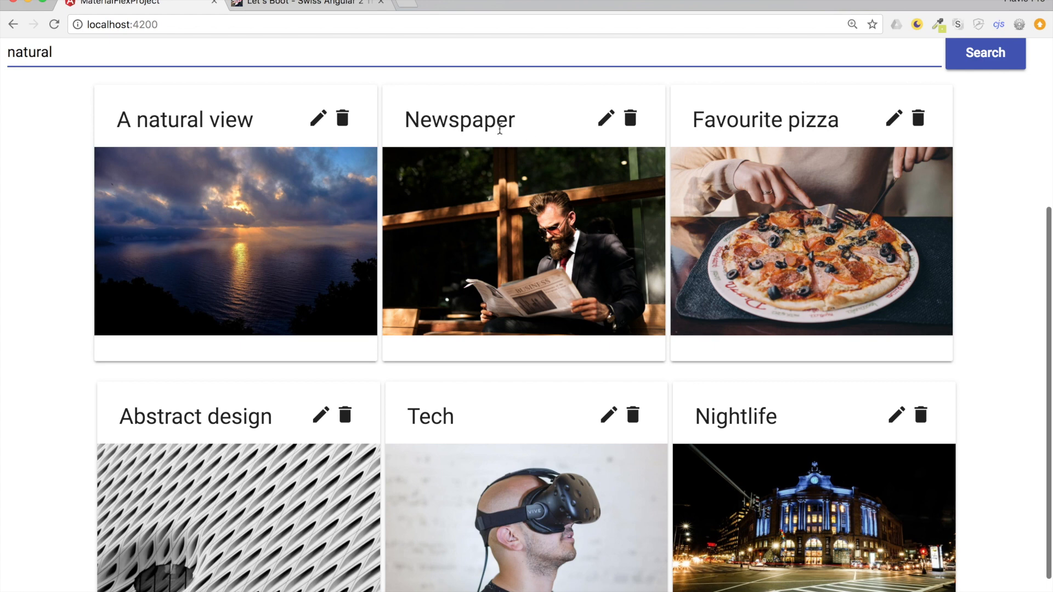
pyautogui.moveTo(495, 125)
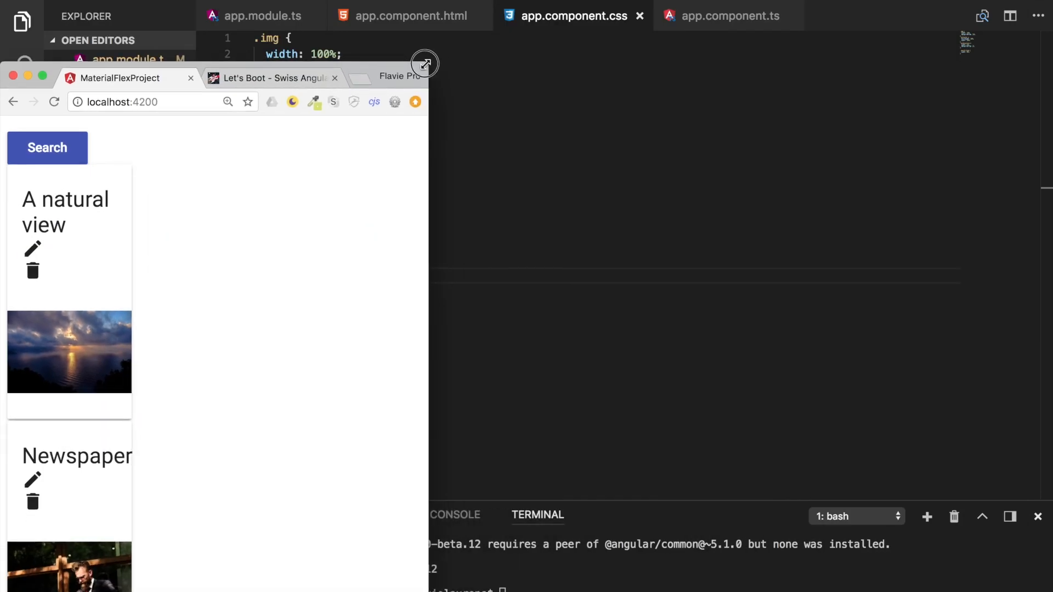
# Scroll through the stacked single-column cards and back to the page top.
pyautogui.scroll(-3)
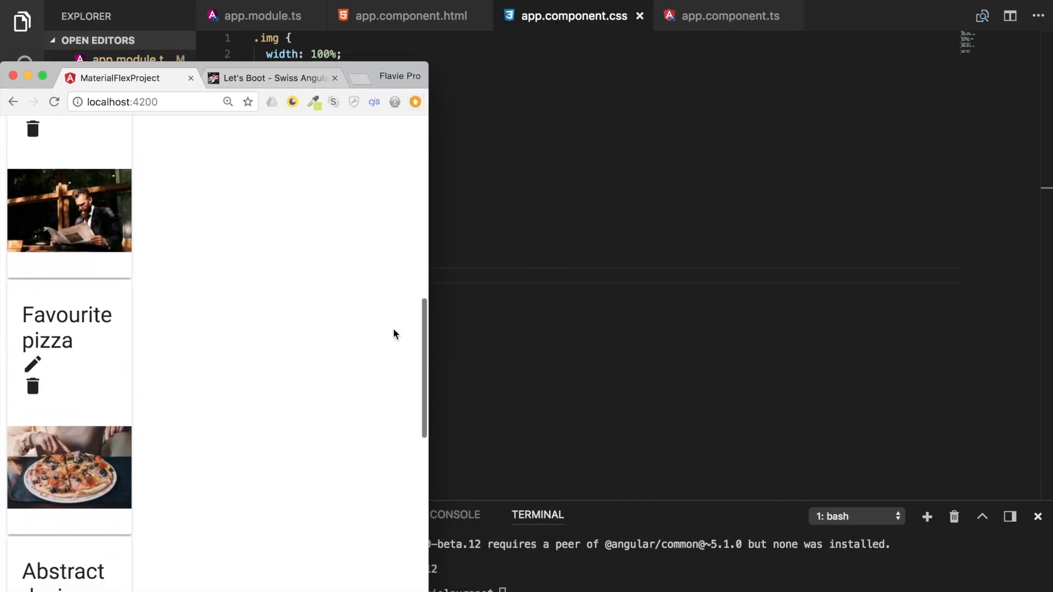
pyautogui.scroll(-3)
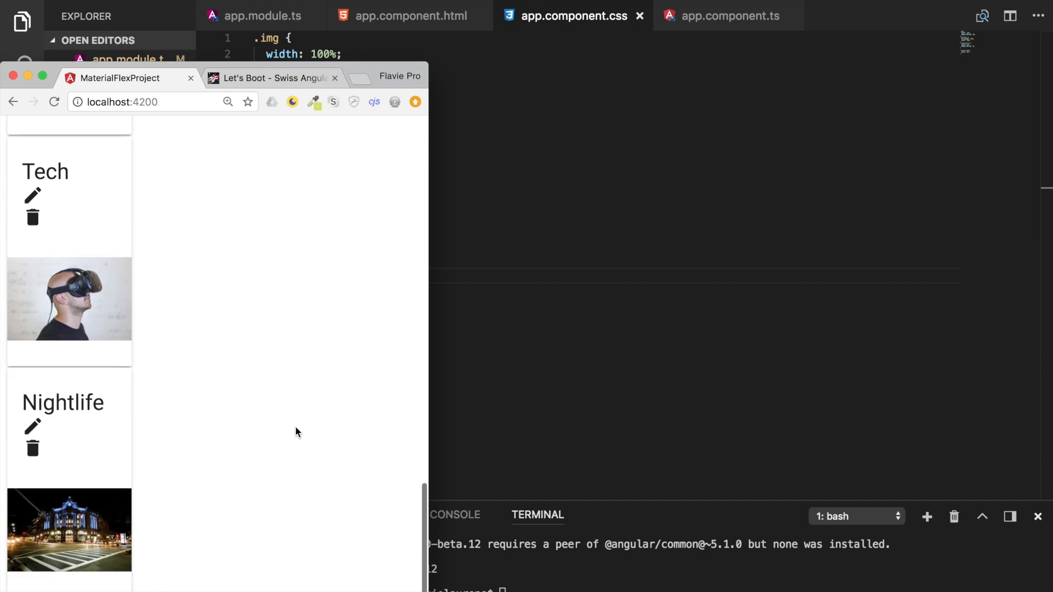
pyautogui.scroll(3)
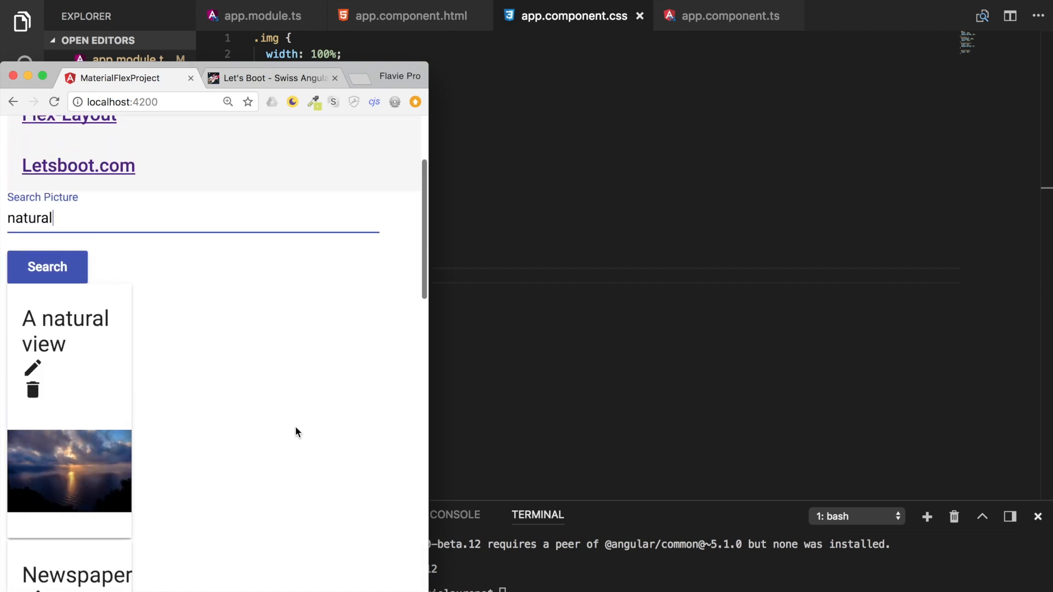
pyautogui.scroll(3)
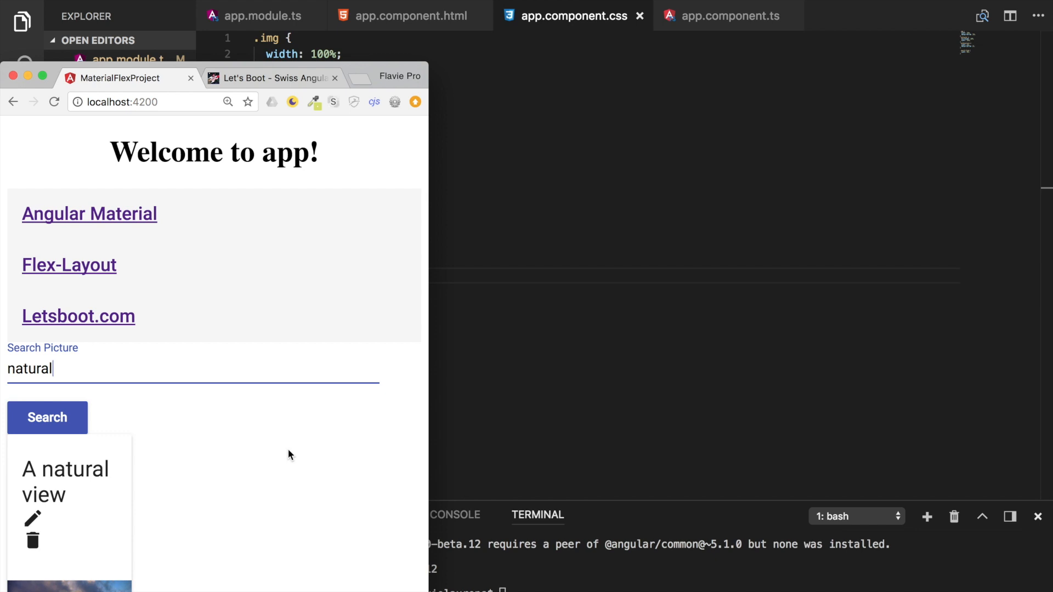
pyautogui.moveTo(99, 453)
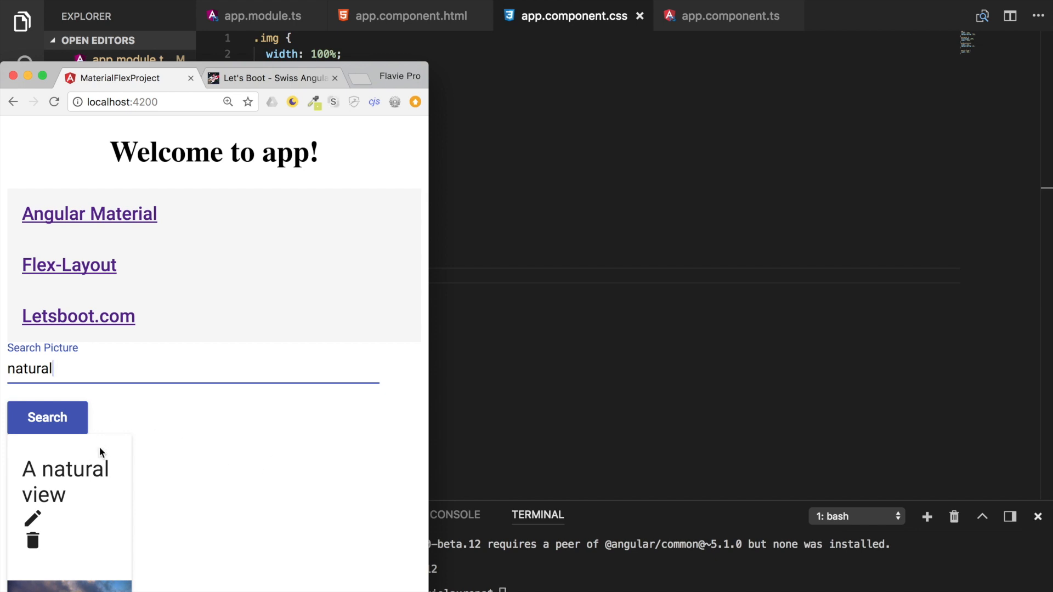
pyautogui.moveTo(339, 457)
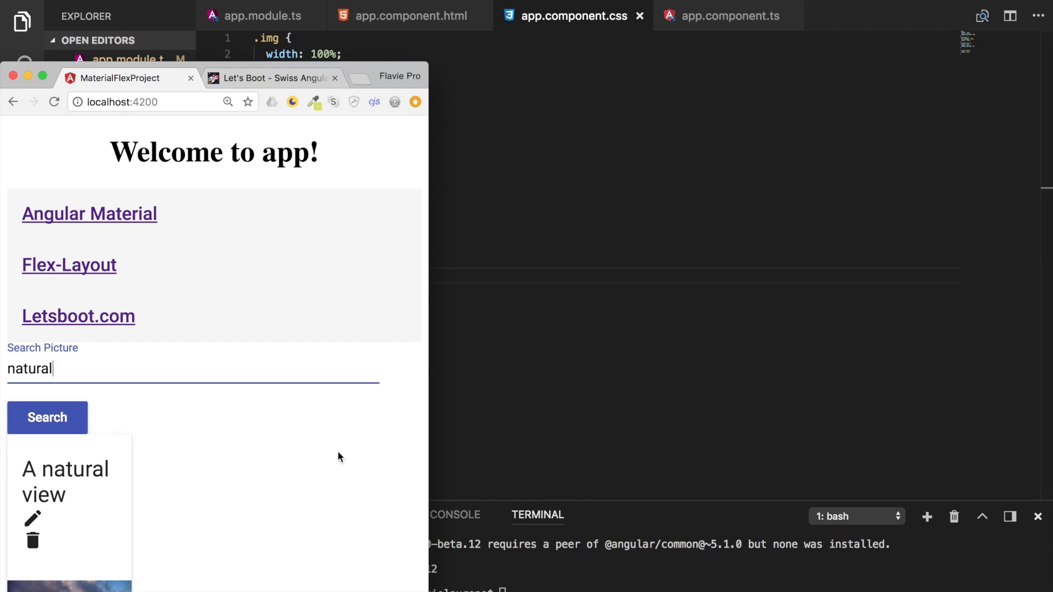
pyautogui.moveTo(367, 444)
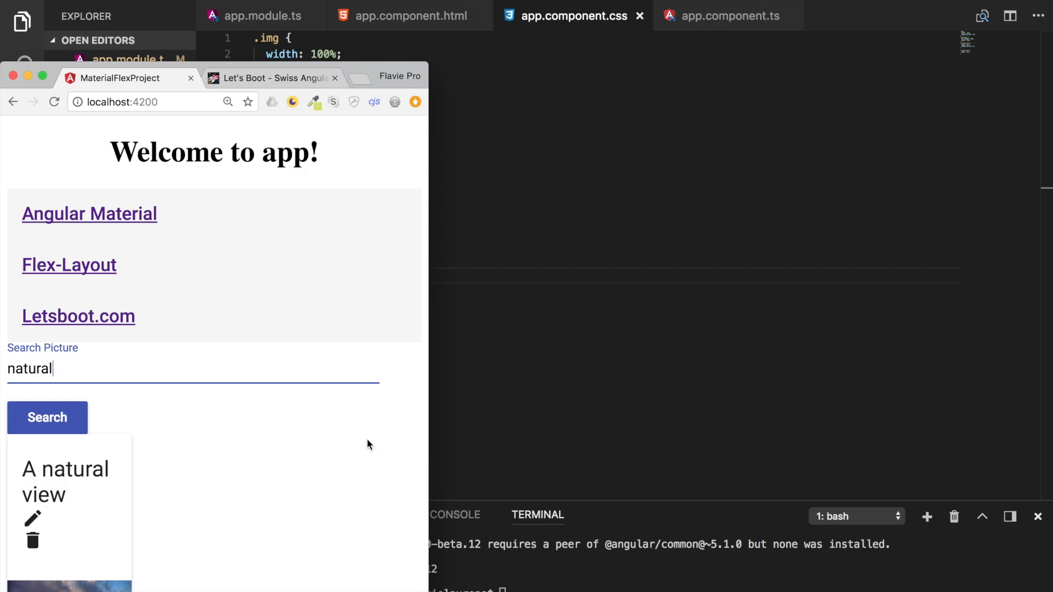